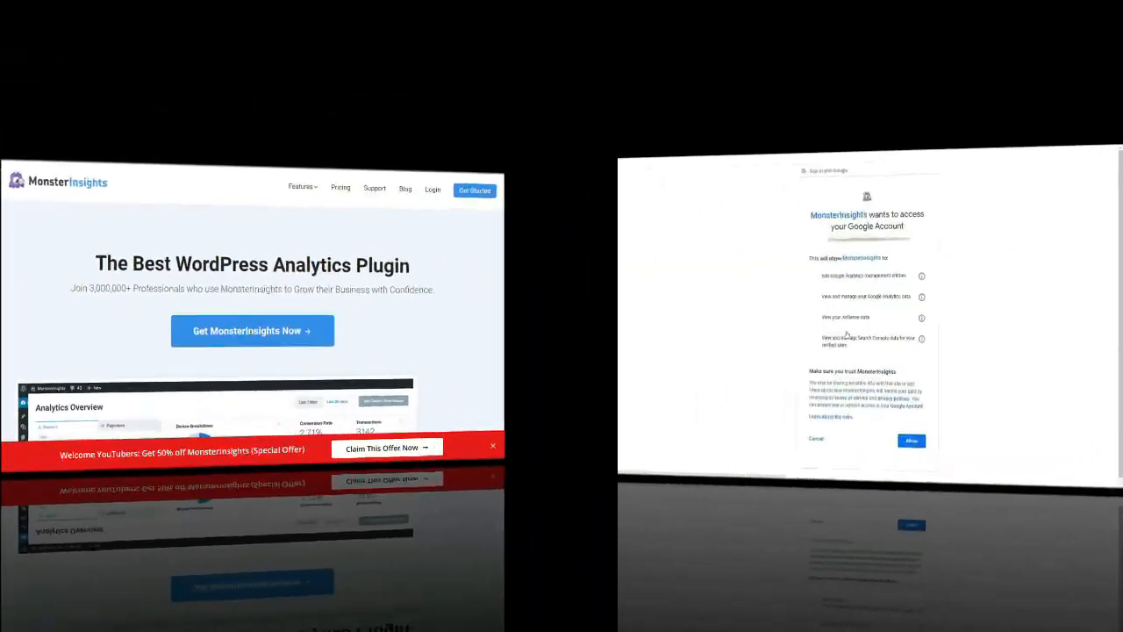
# - Allow MonsterInsights access, connect the All Web Site Data profile, and exit the wizard
pyautogui.click(911, 441)
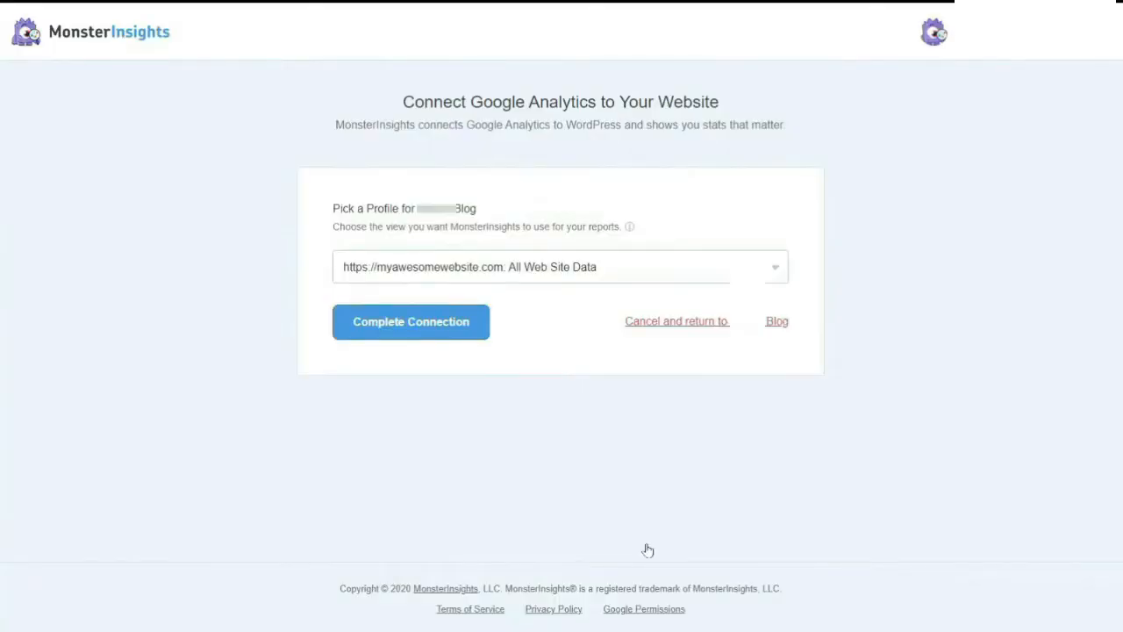
pyautogui.click(411, 321)
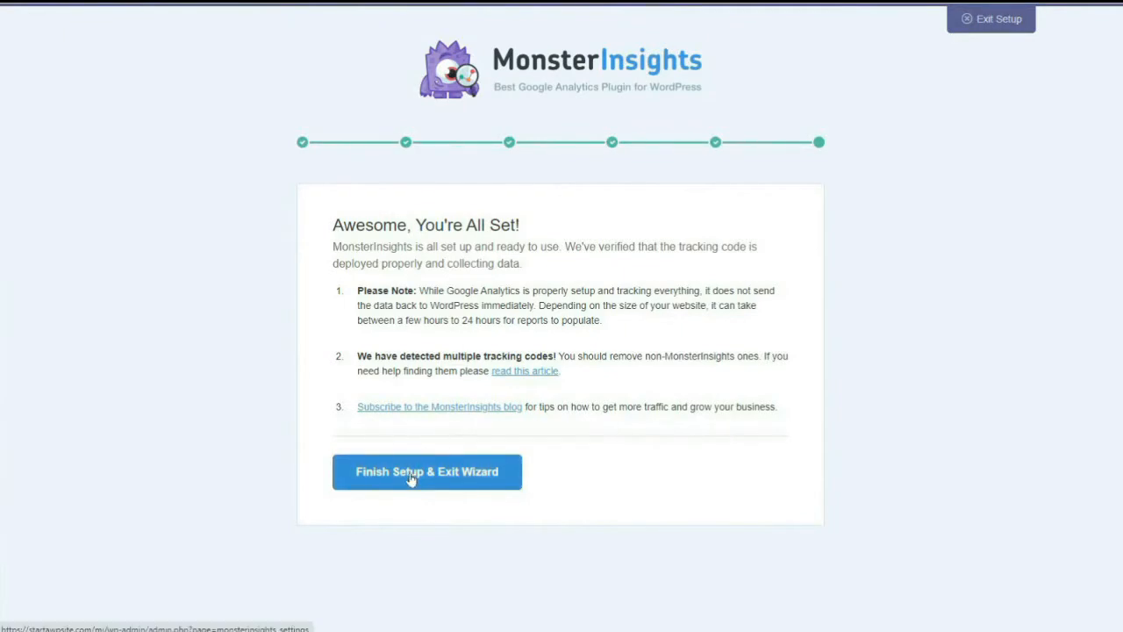
pyautogui.click(428, 471)
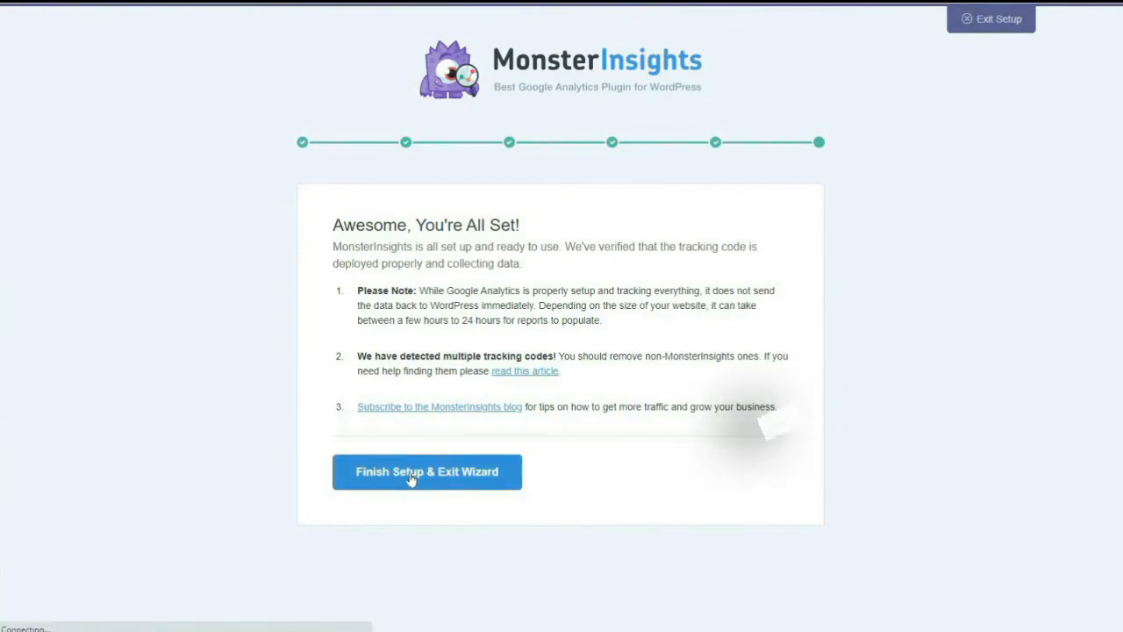
pyautogui.click(428, 471)
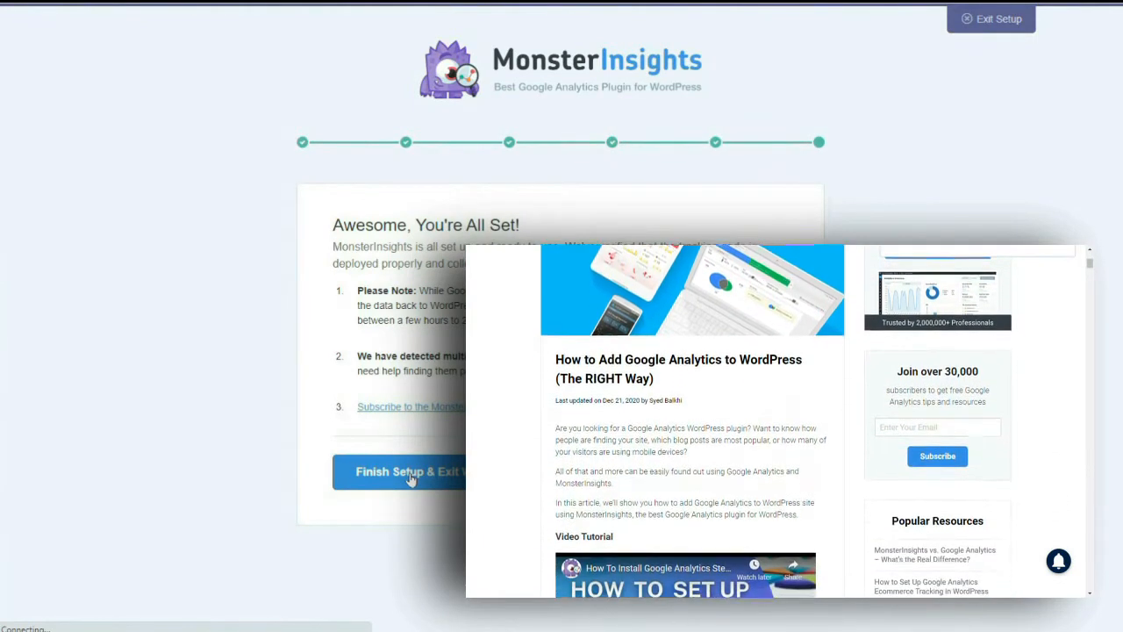
pyautogui.click(404, 472)
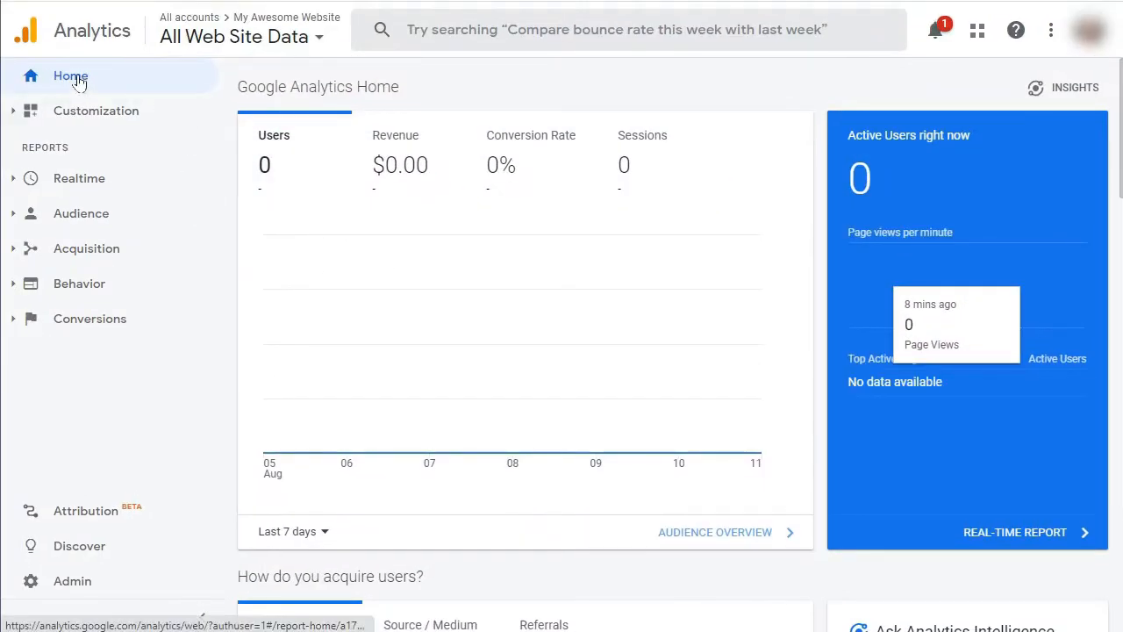
# - Open Behavior > Site Content > Content Drilldown and scroll to the page-path table
pyautogui.click(79, 283)
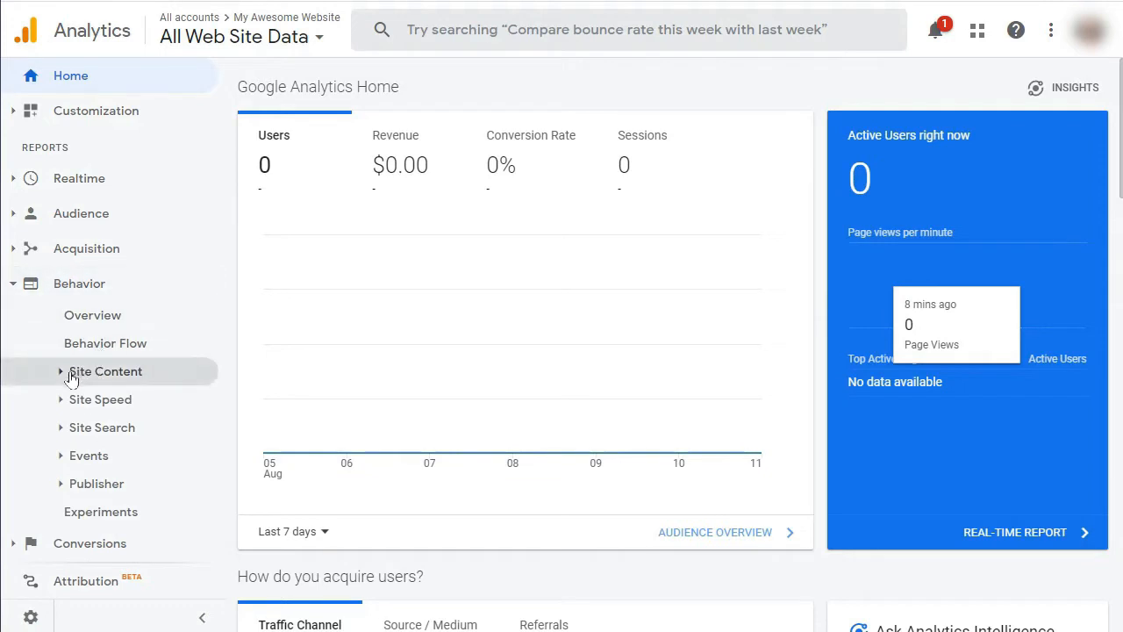
pyautogui.click(105, 371)
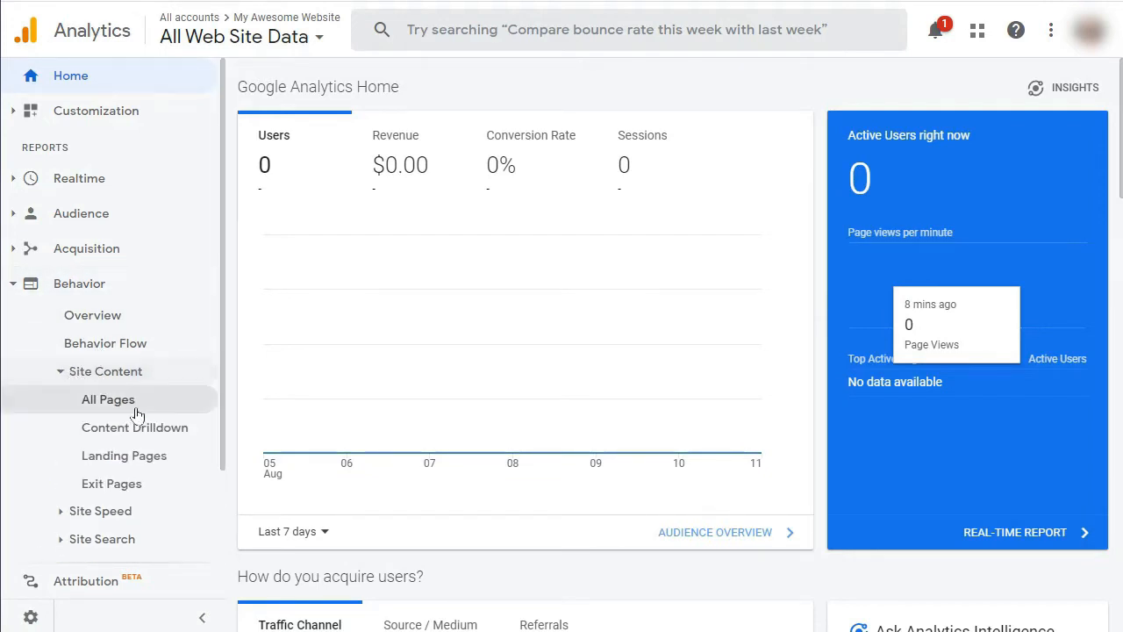
pyautogui.click(135, 427)
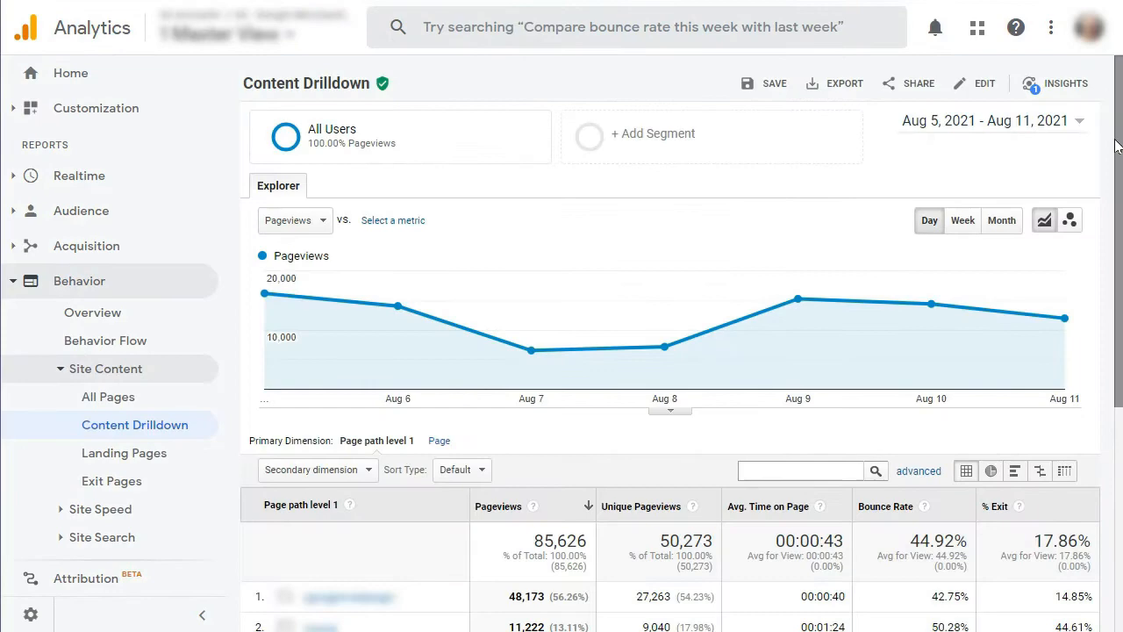
pyautogui.scroll(-3)
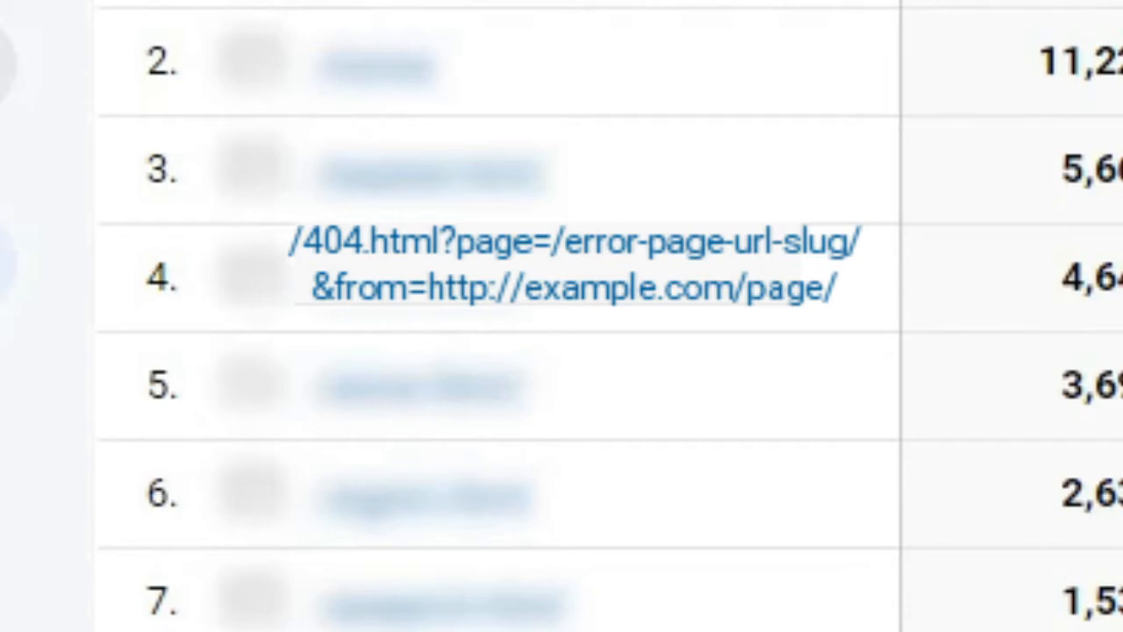
# - Go back to the My Awesome Website home dashboard
pyautogui.moveTo(298, 309); pyautogui.dragTo(834, 312)
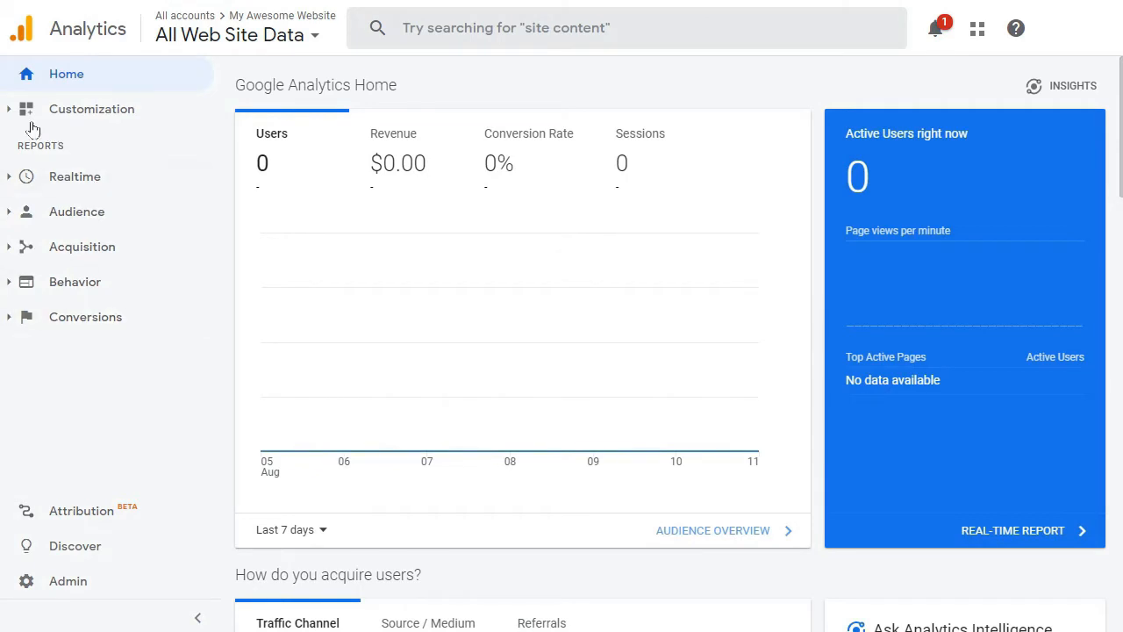
# - Create a new custom report titled 'Broken Link Report' using the Flat Table type
pyautogui.click(91, 109)
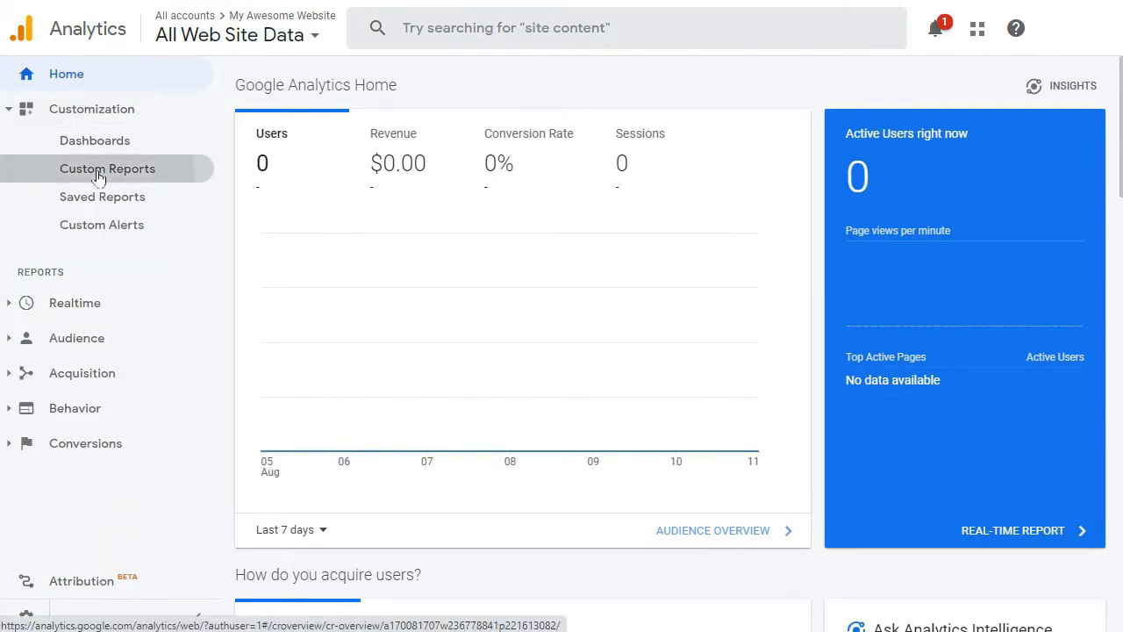
pyautogui.click(107, 169)
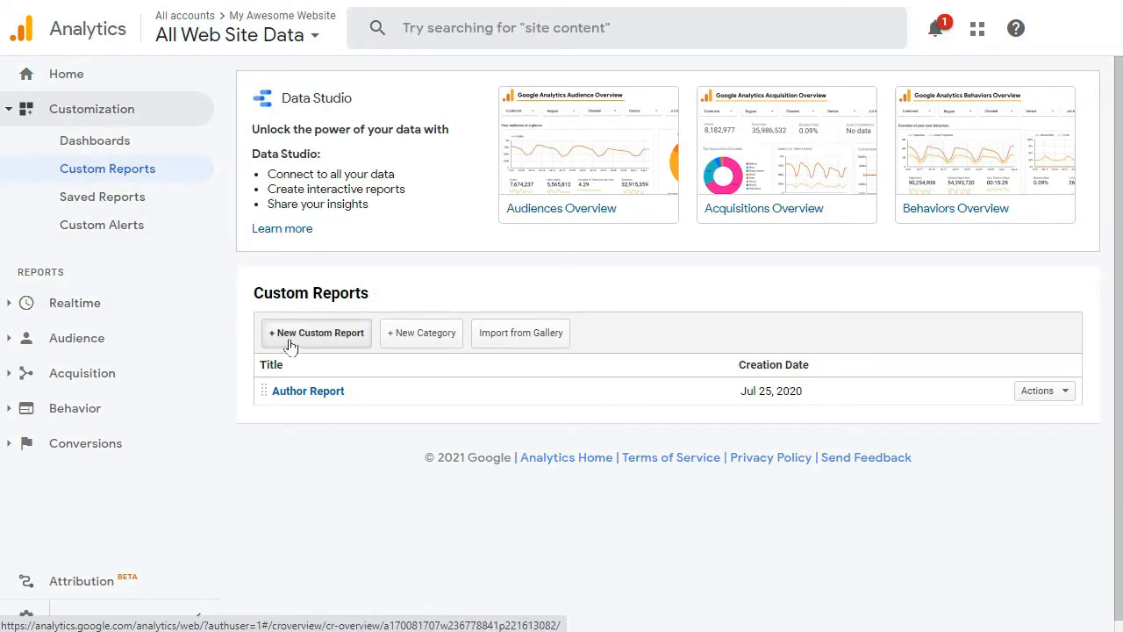
pyautogui.click(316, 332)
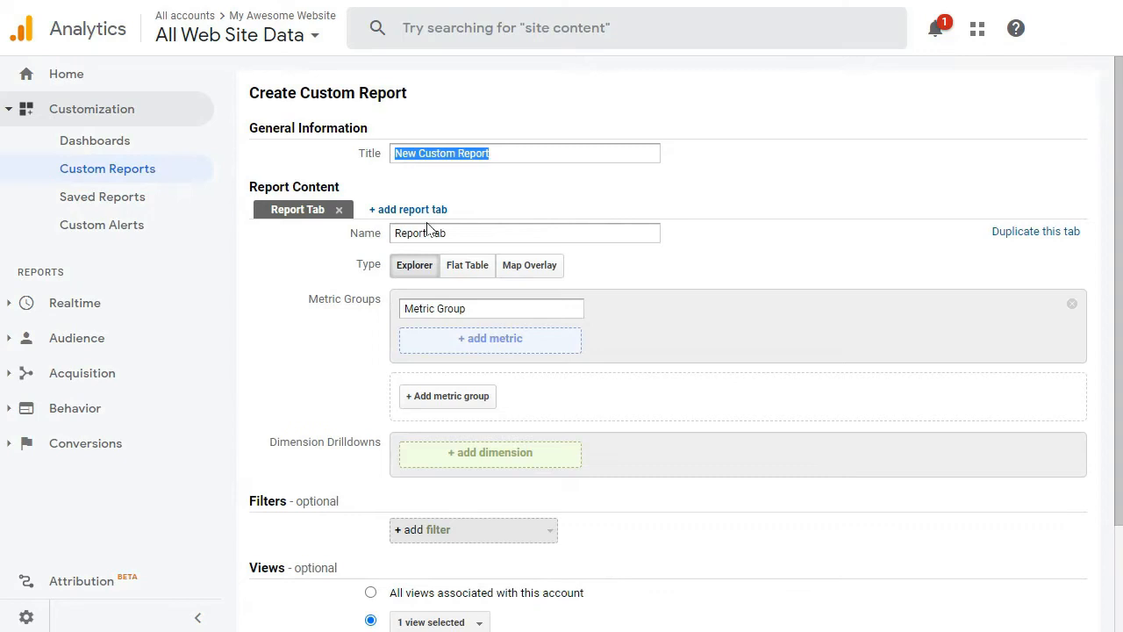
pyautogui.write('B')
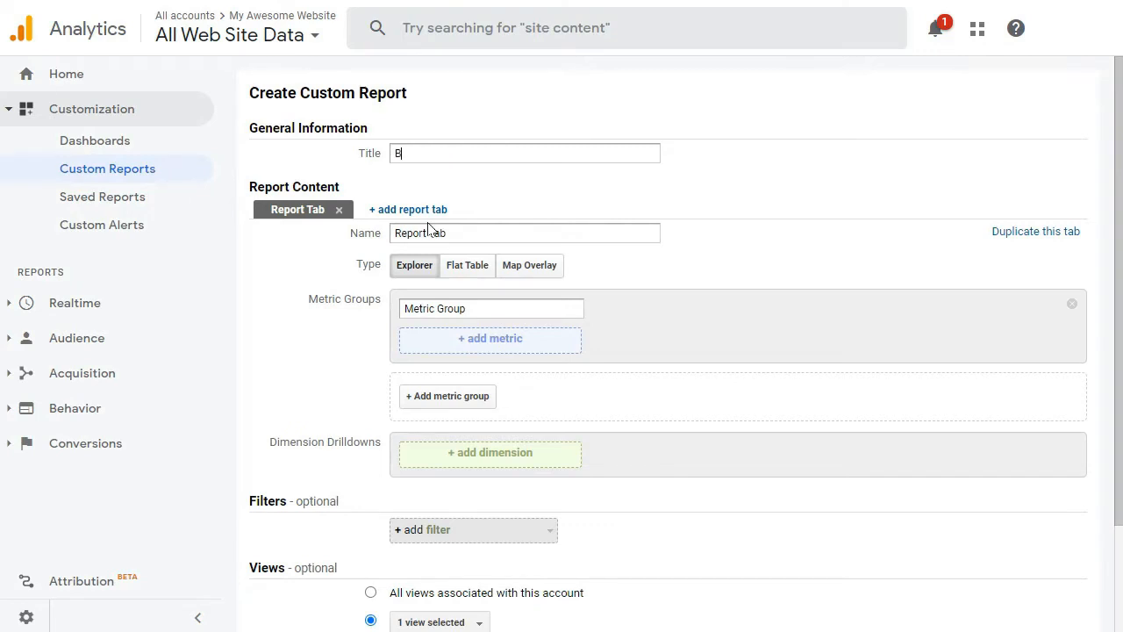
pyautogui.write('roken Link Report')
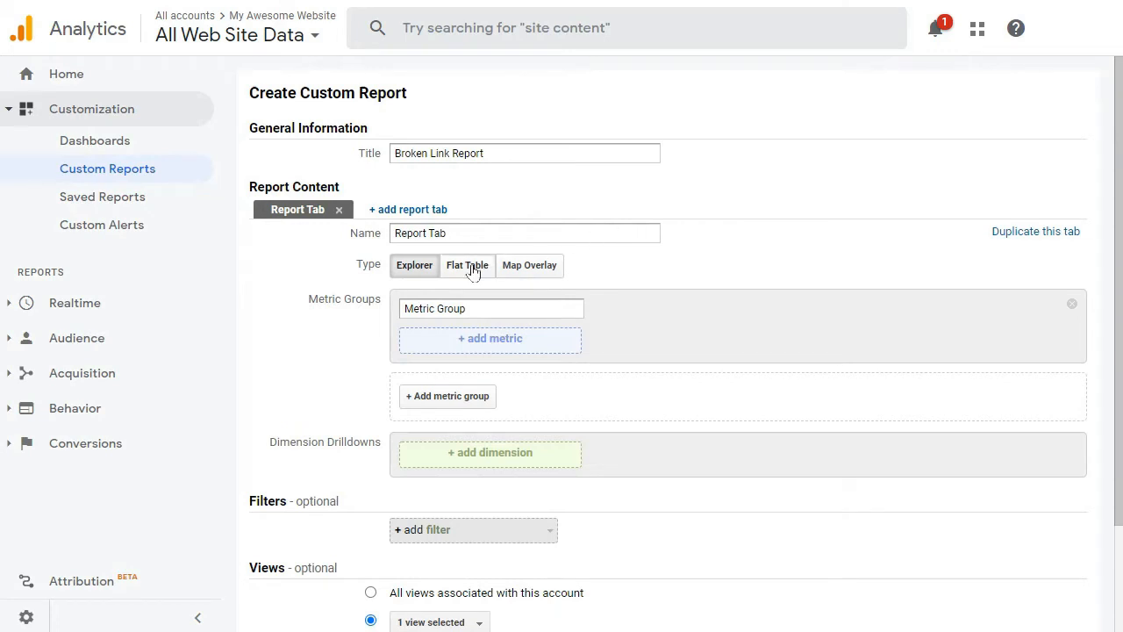
pyautogui.click(467, 265)
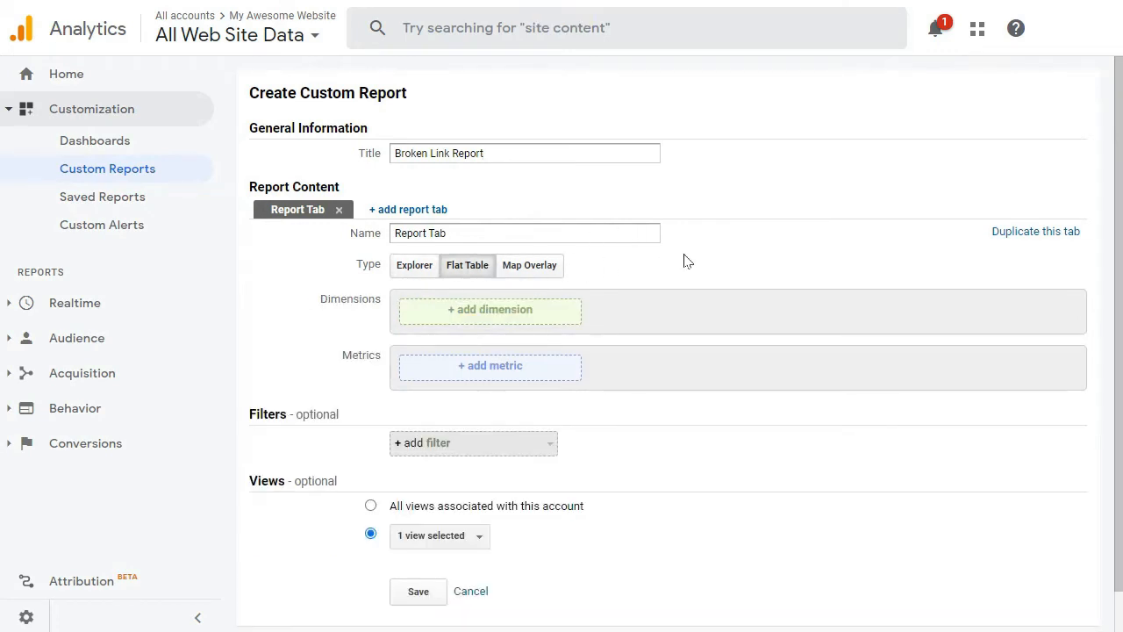
# - Add Landing Page and Full Referrer dimensions and the Entrances metric
pyautogui.write('Landing')
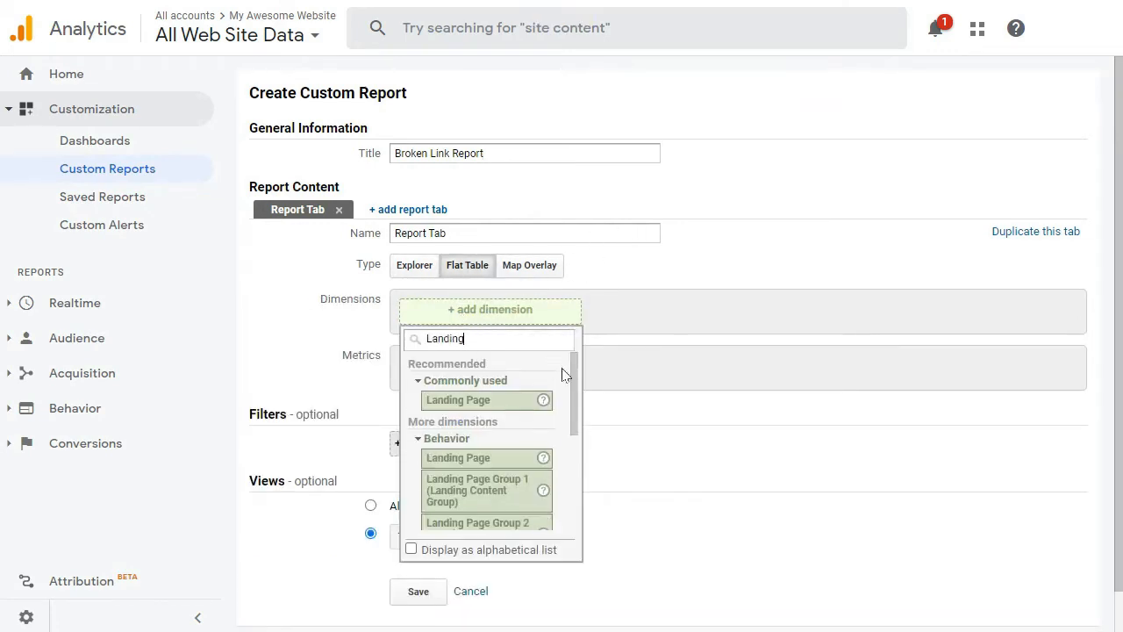
pyautogui.click(457, 399)
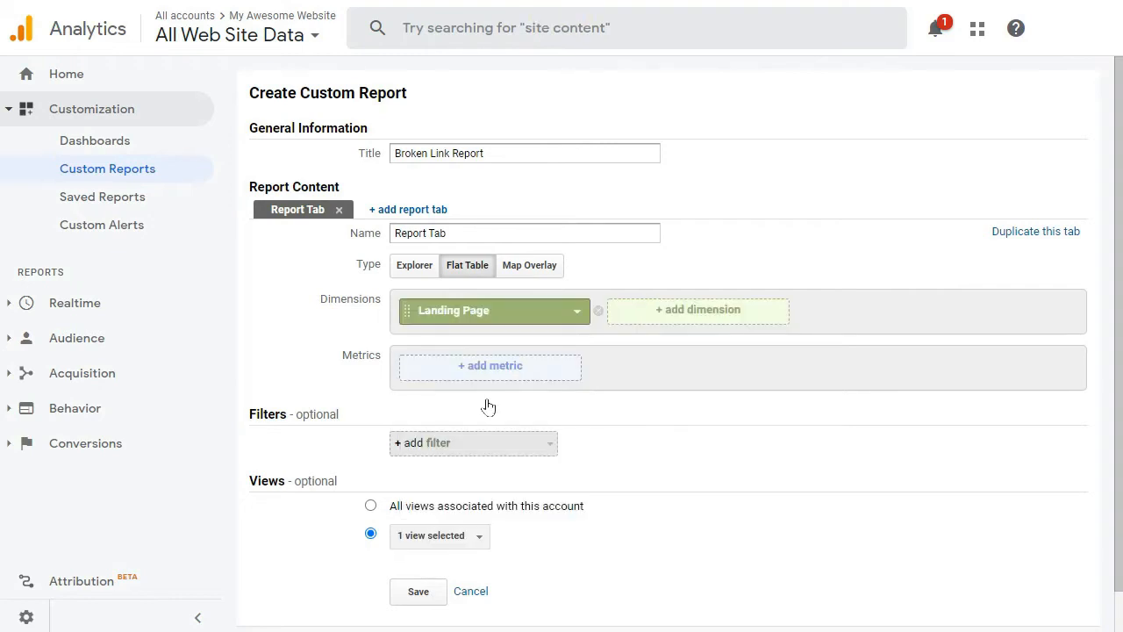
pyautogui.click(697, 309)
pyautogui.write('Entrances')
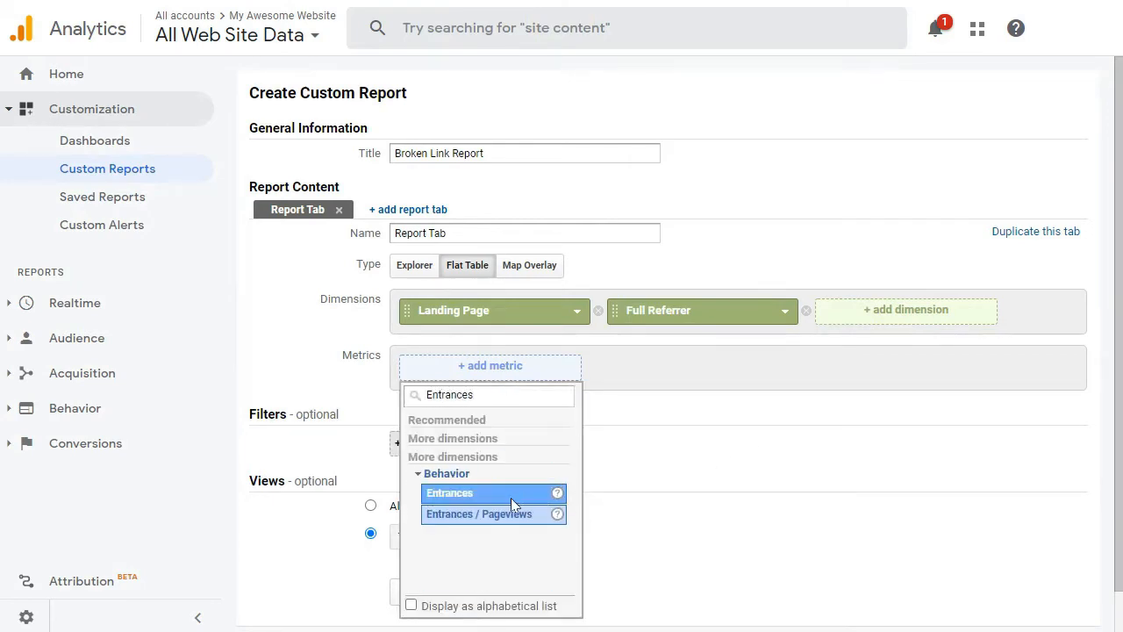
pyautogui.click(449, 492)
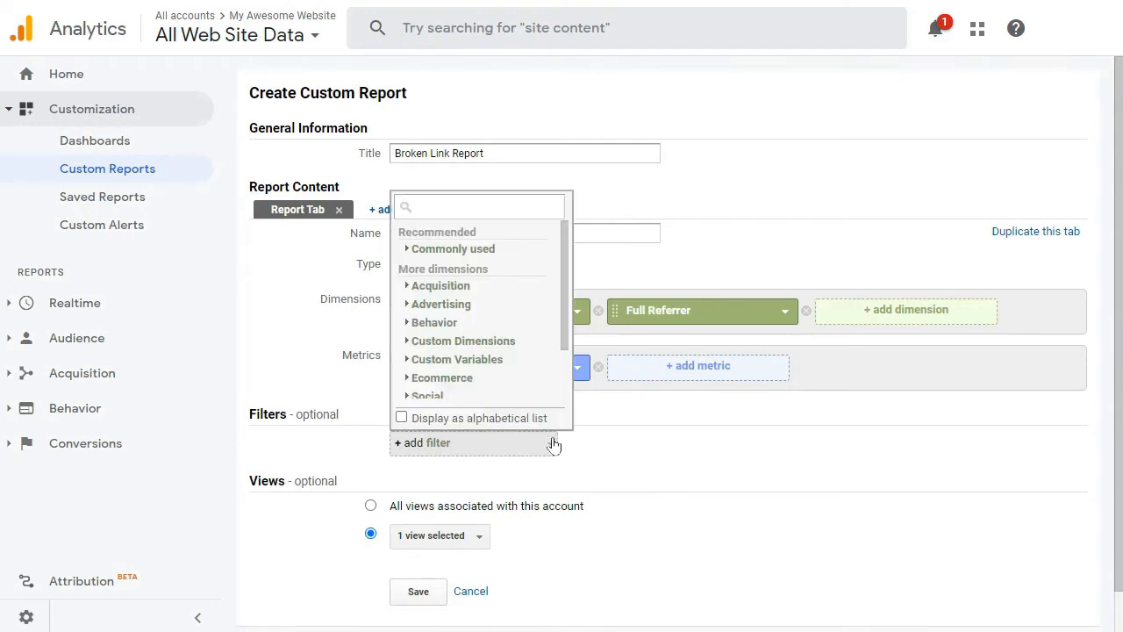
# - Filter on Page Title exactly '404.html' and apply to all account views
pyautogui.write('Page Titl')
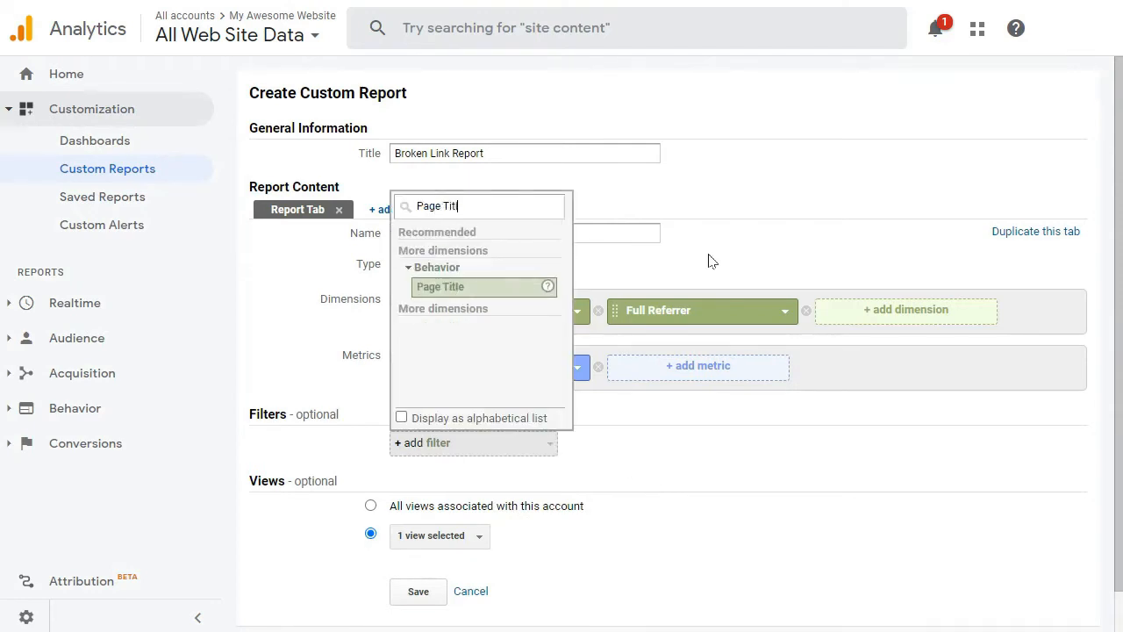
pyautogui.click(440, 286)
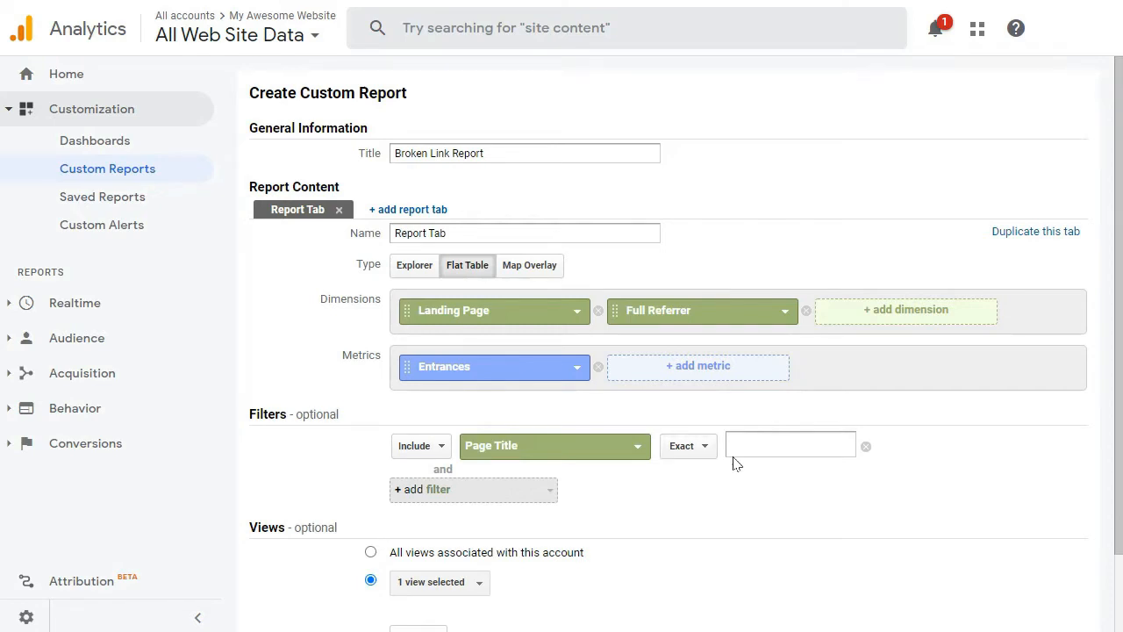
pyautogui.moveTo(768, 516)
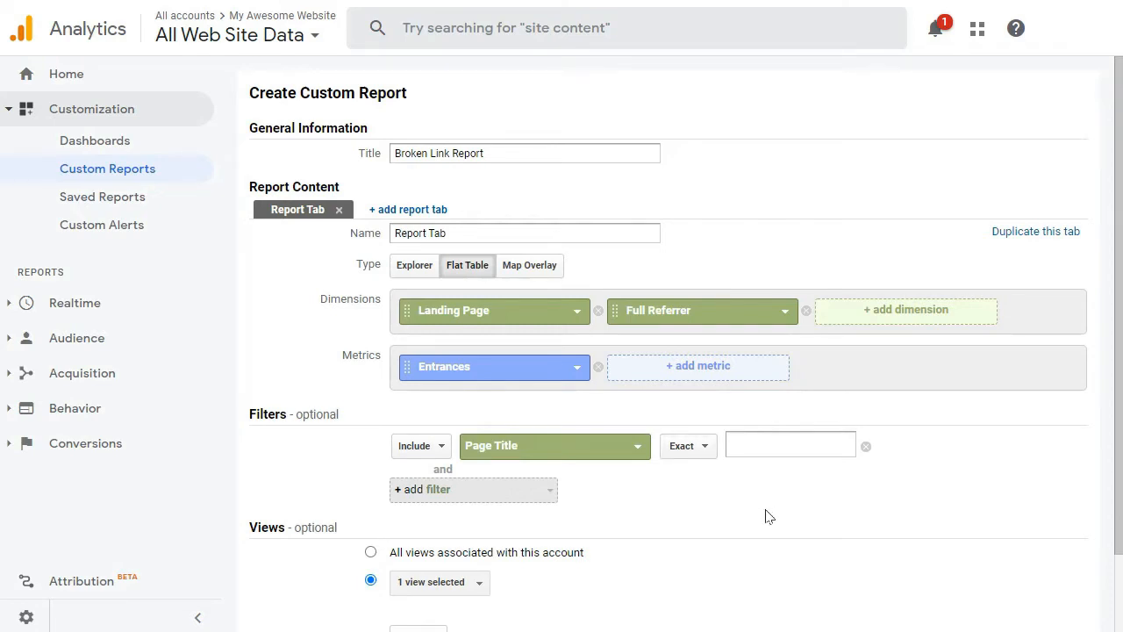
pyautogui.write('404.html')
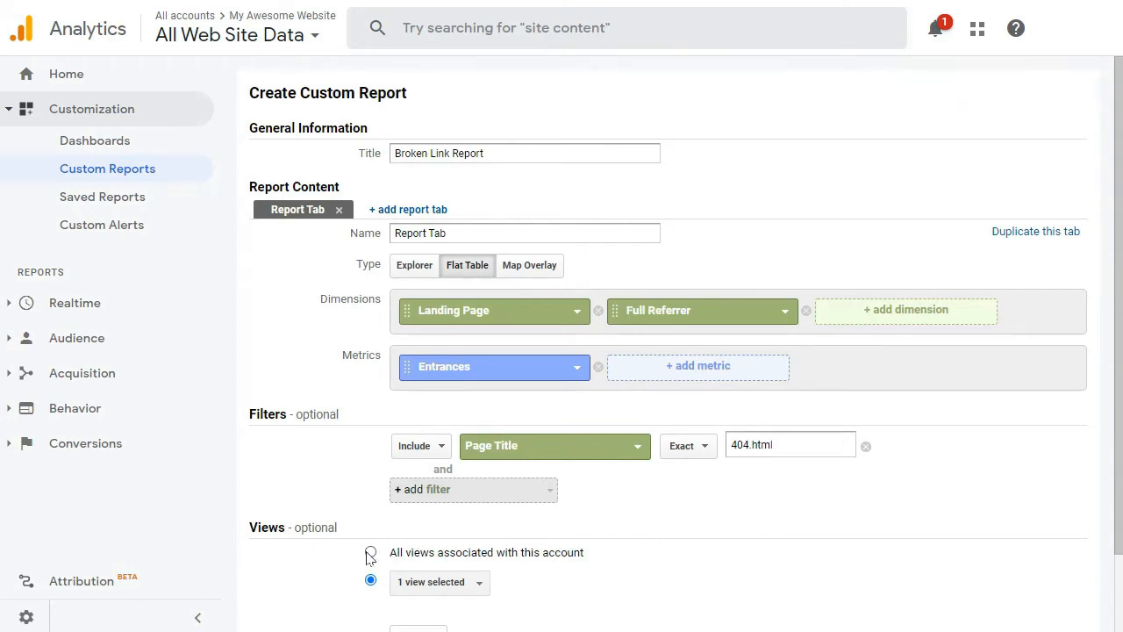
pyautogui.click(370, 552)
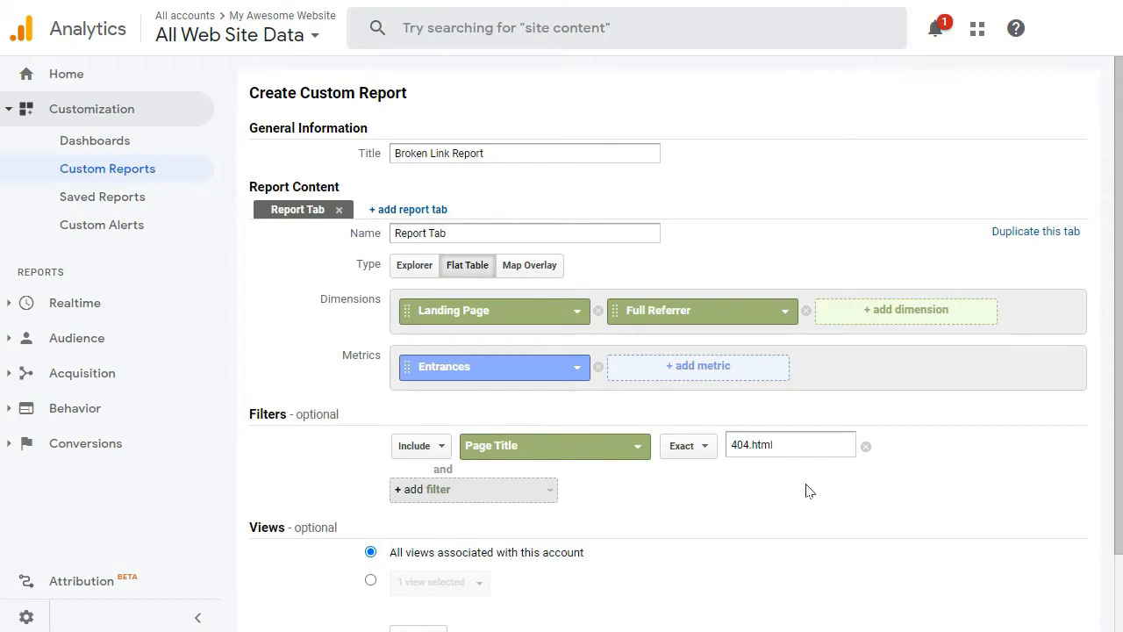
# - Scroll down the All in One SEO plugin homepage
pyautogui.scroll(-3)
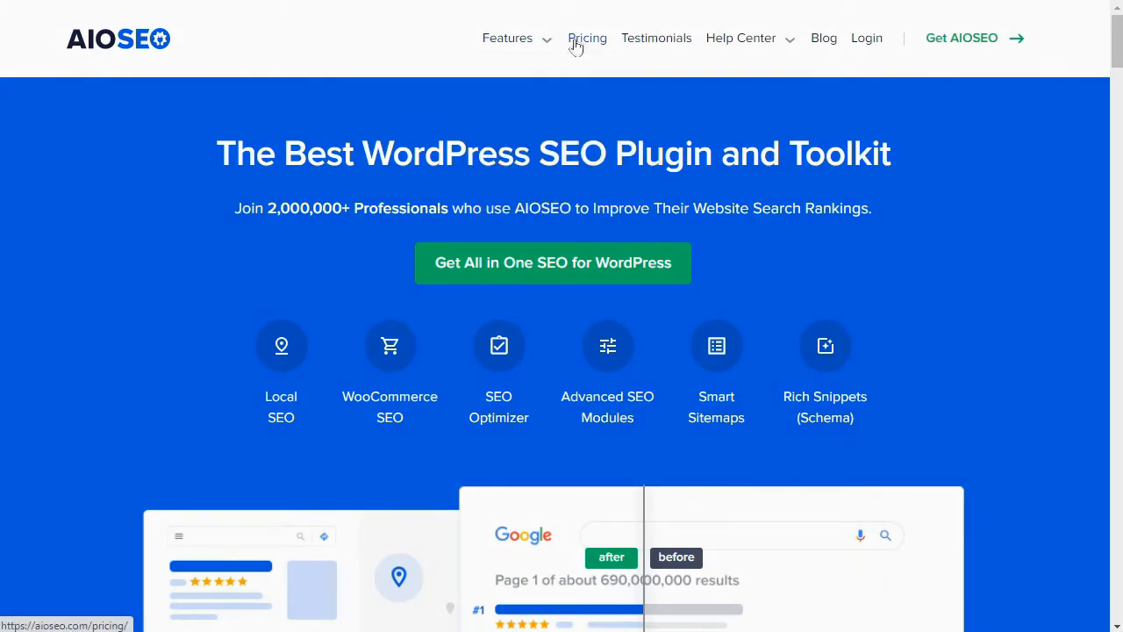
# - Scroll through the AIOSEO pricing plans and the All in One SEO Pro installation guide
pyautogui.click(587, 38)
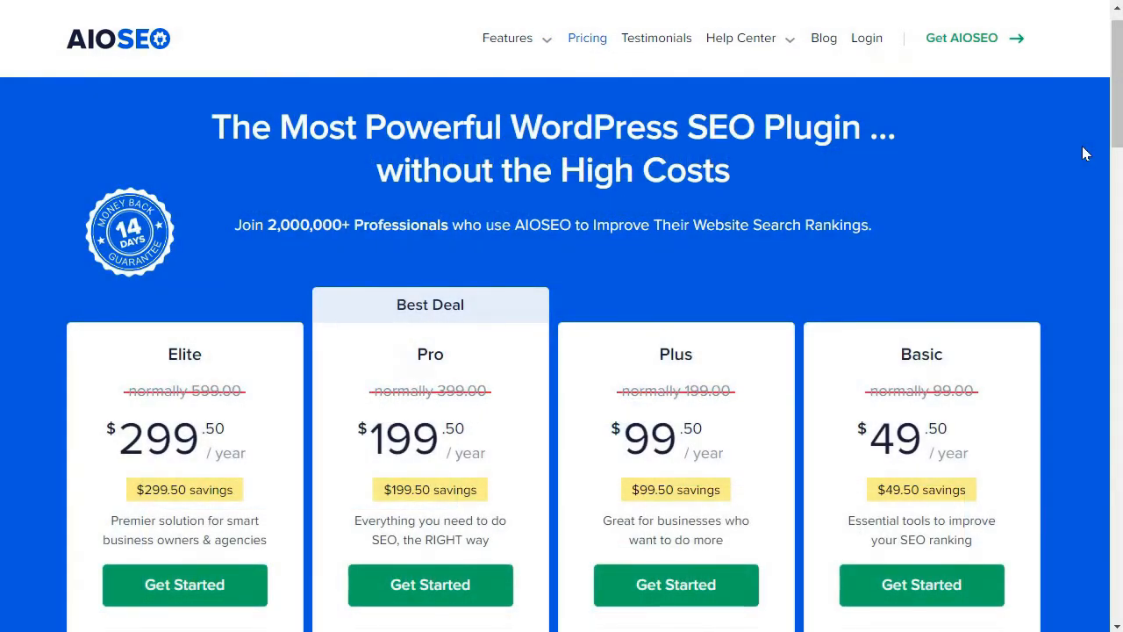
pyautogui.scroll(-3)
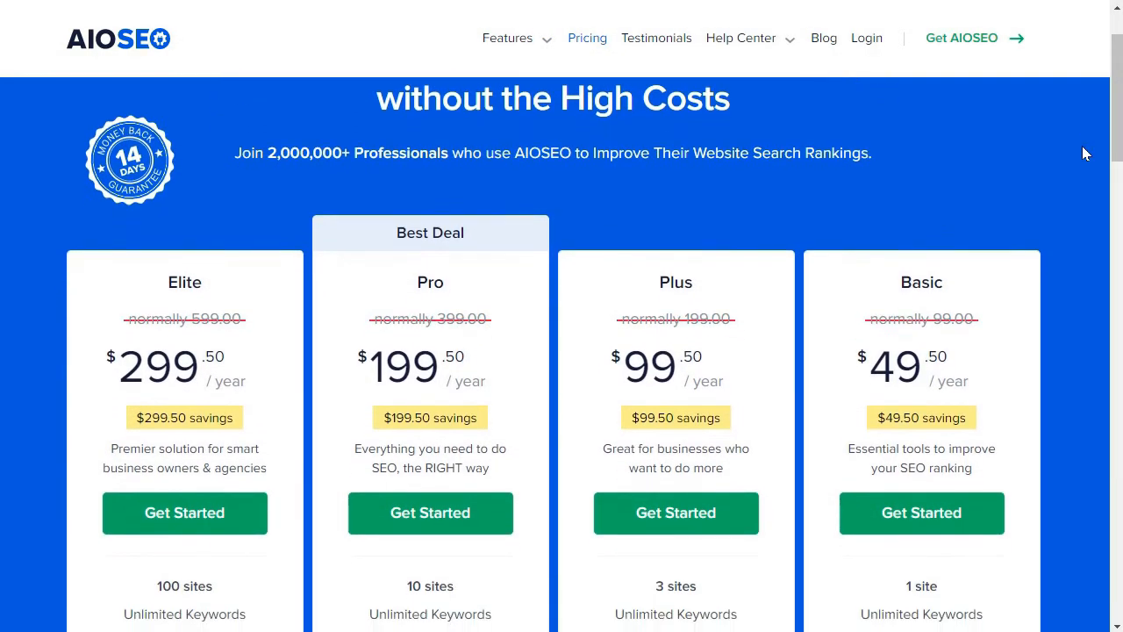
pyautogui.scroll(-3)
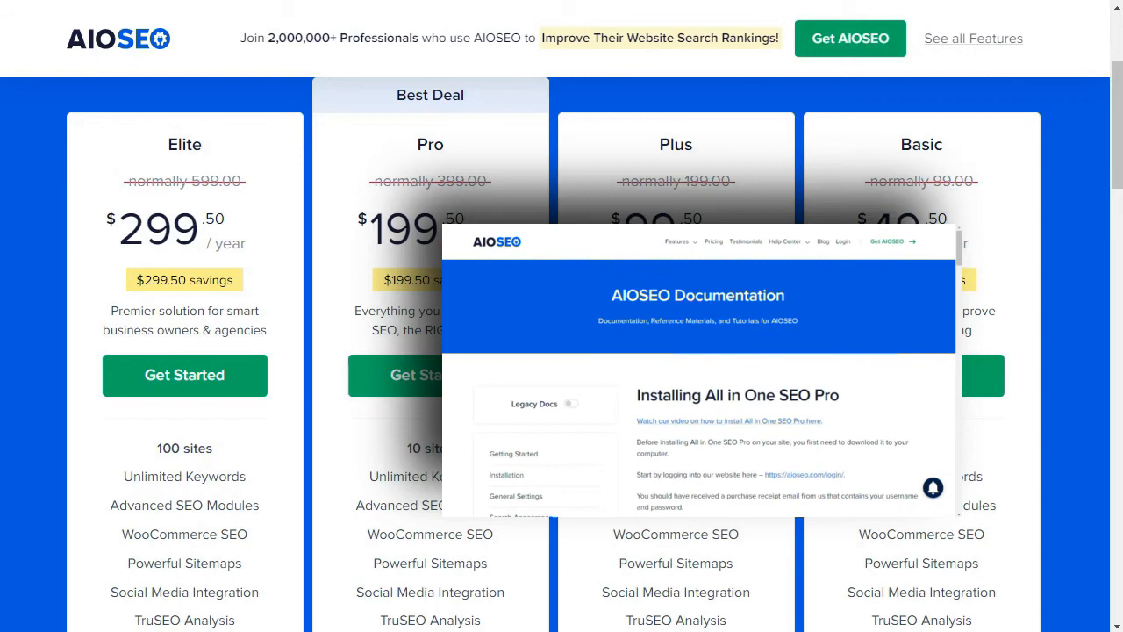
pyautogui.scroll(-3)
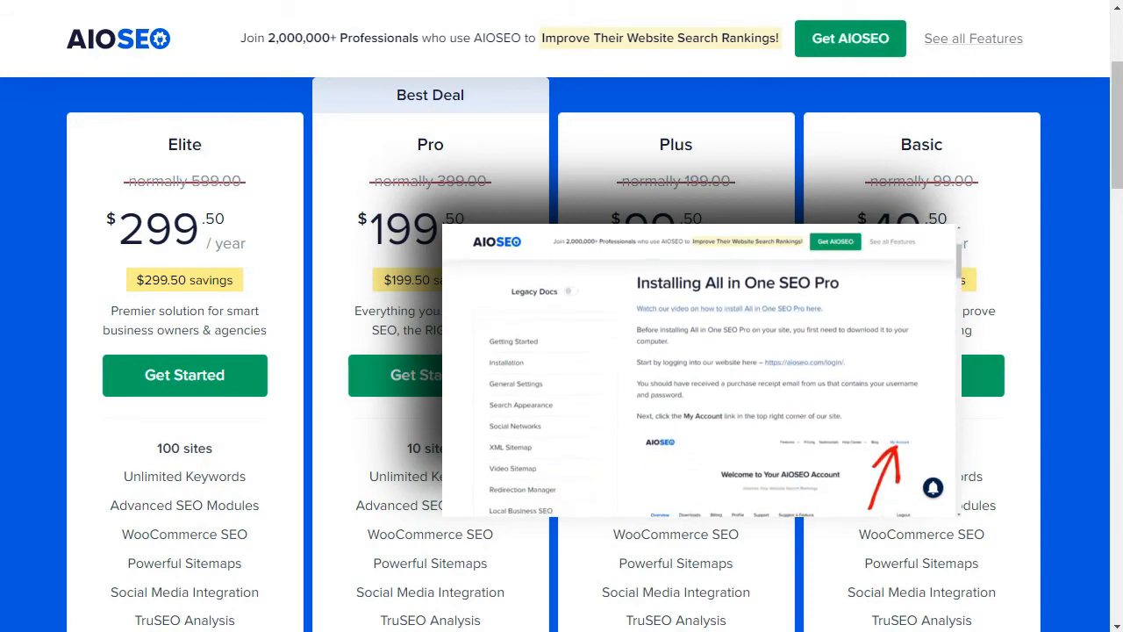
pyautogui.scroll(-3)
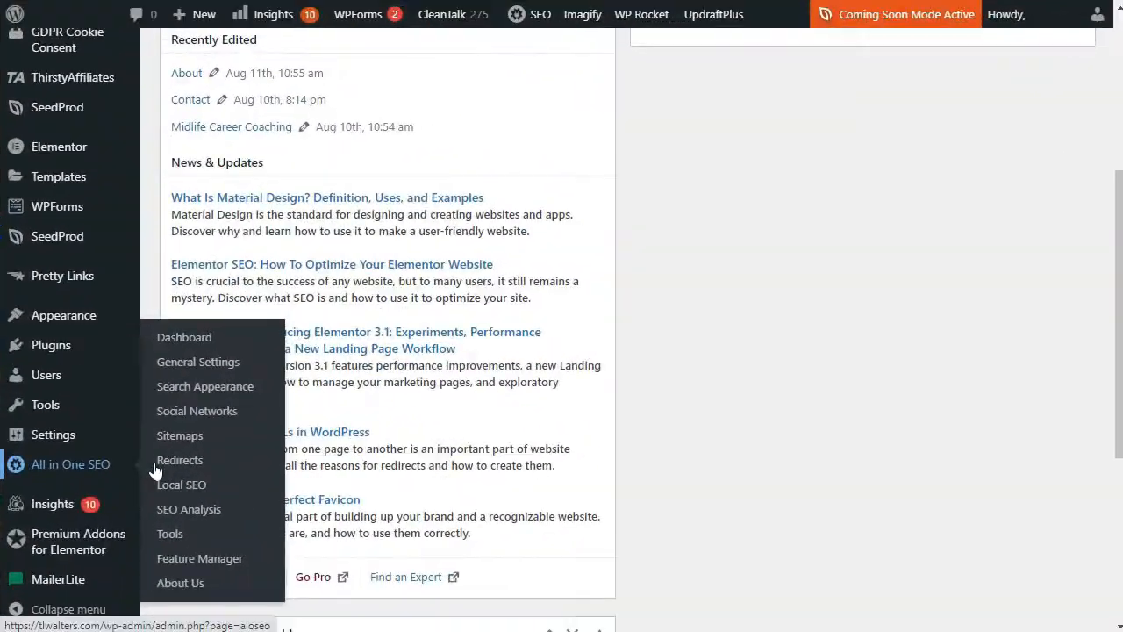
# - Activate All in One SEO Redirects and go to its Redirect Settings tab
pyautogui.click(179, 460)
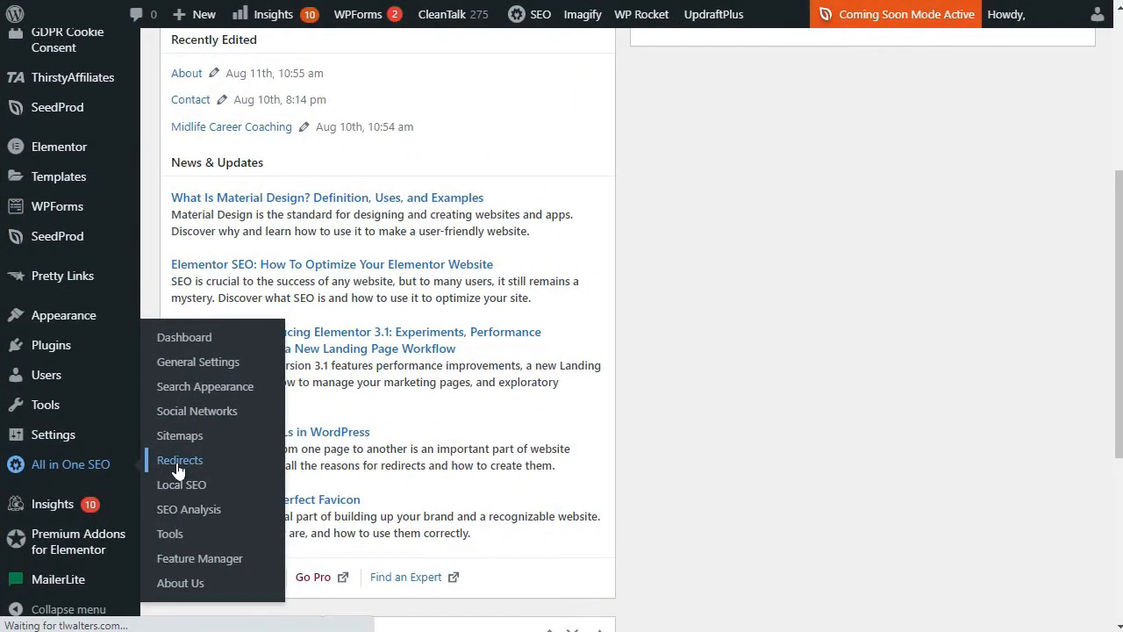
pyautogui.click(179, 460)
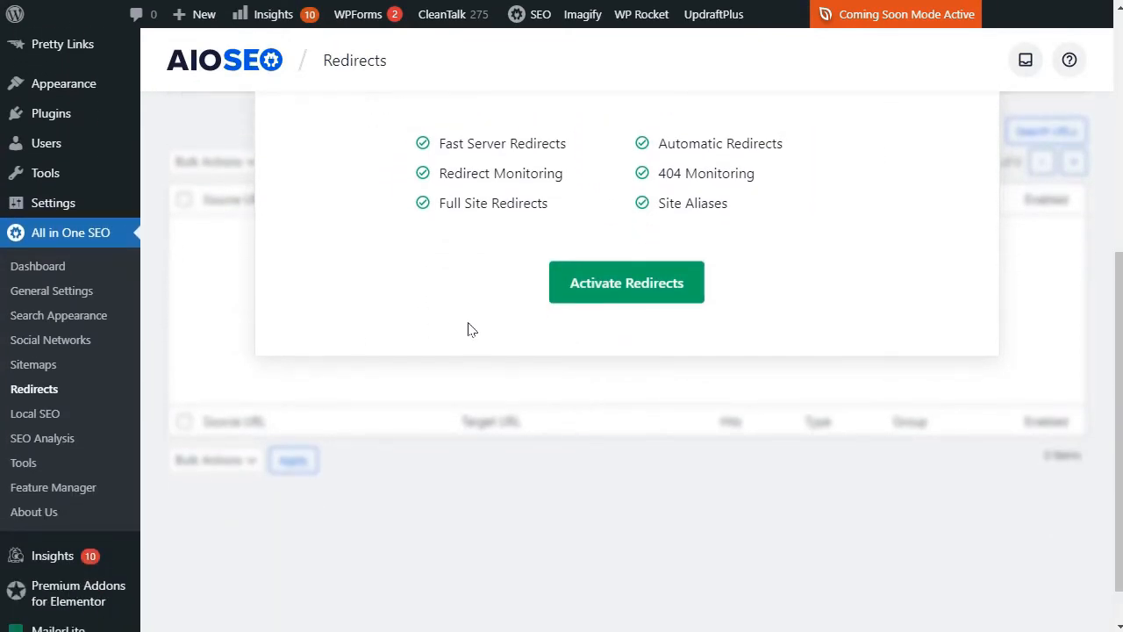
pyautogui.moveTo(614, 324)
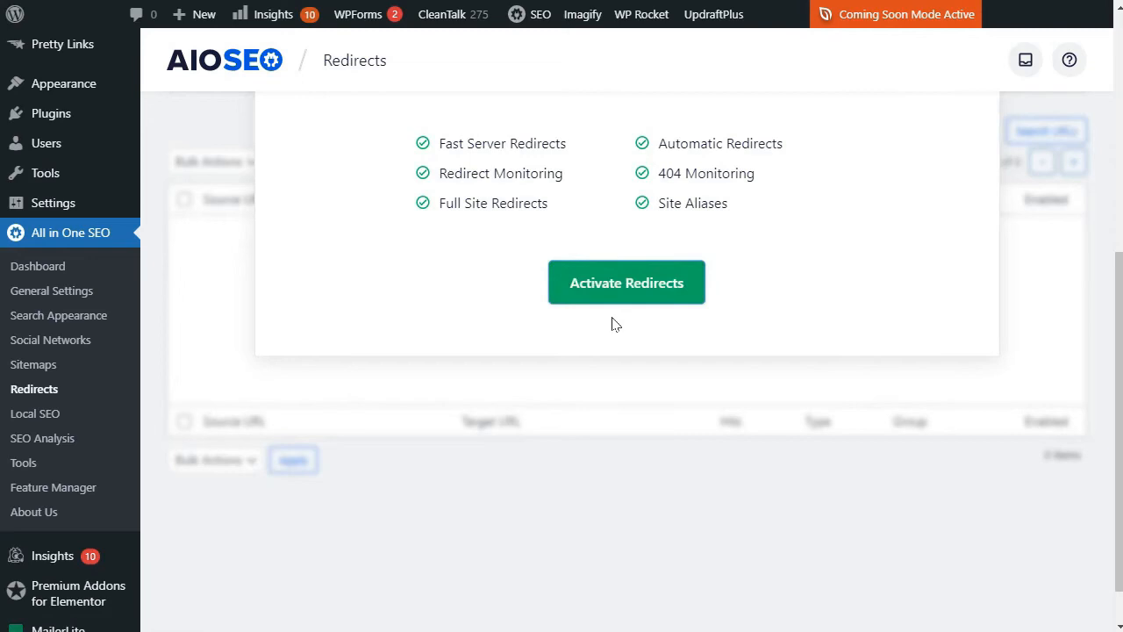
pyautogui.click(626, 282)
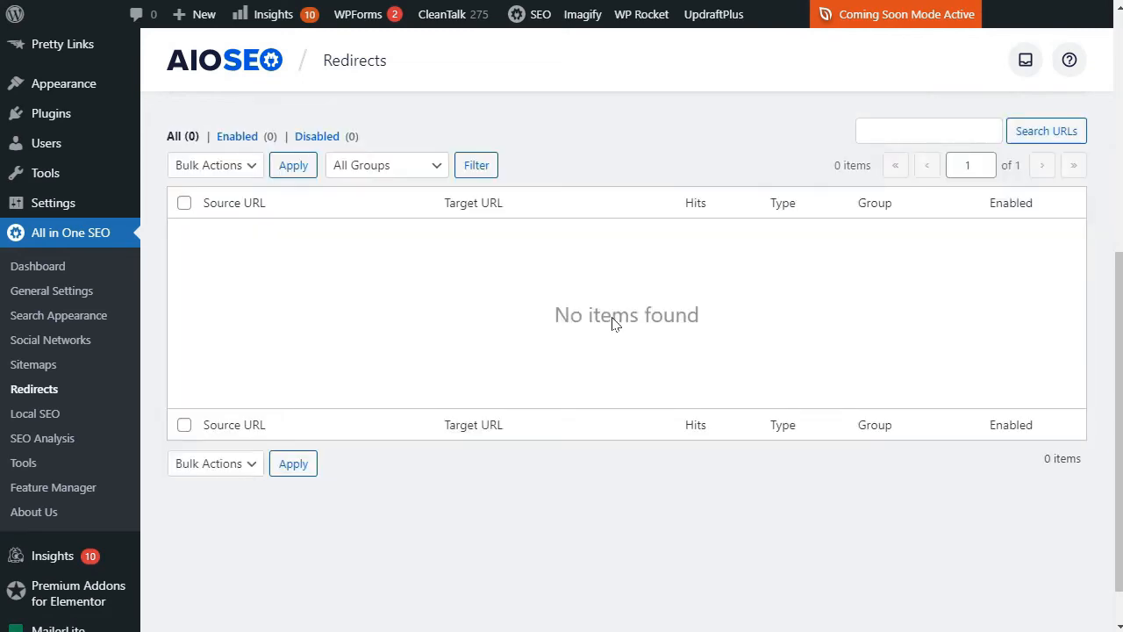
pyautogui.moveTo(295, 320)
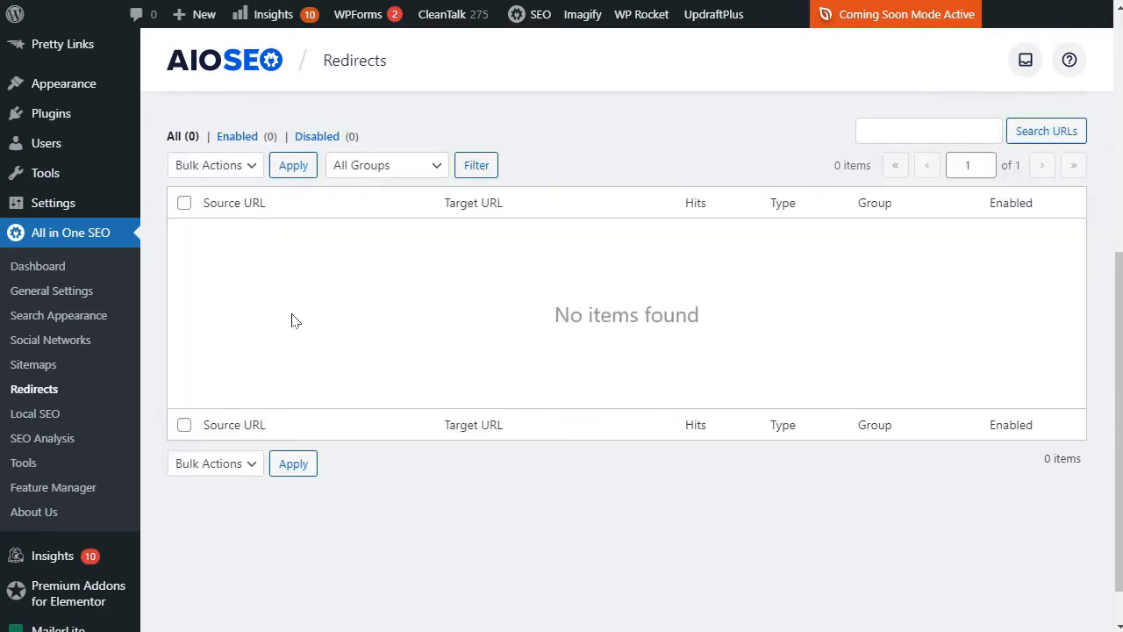
pyautogui.click(547, 133)
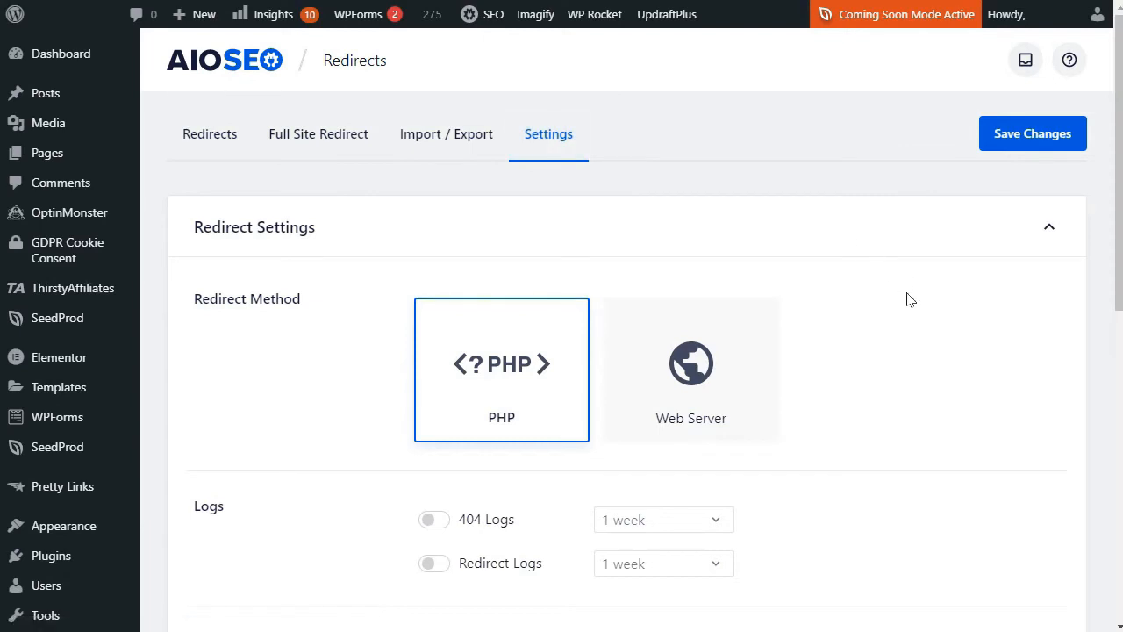
# - Turn on 404 Logs in Redirect Settings with one-week log retention
pyautogui.scroll(-3)
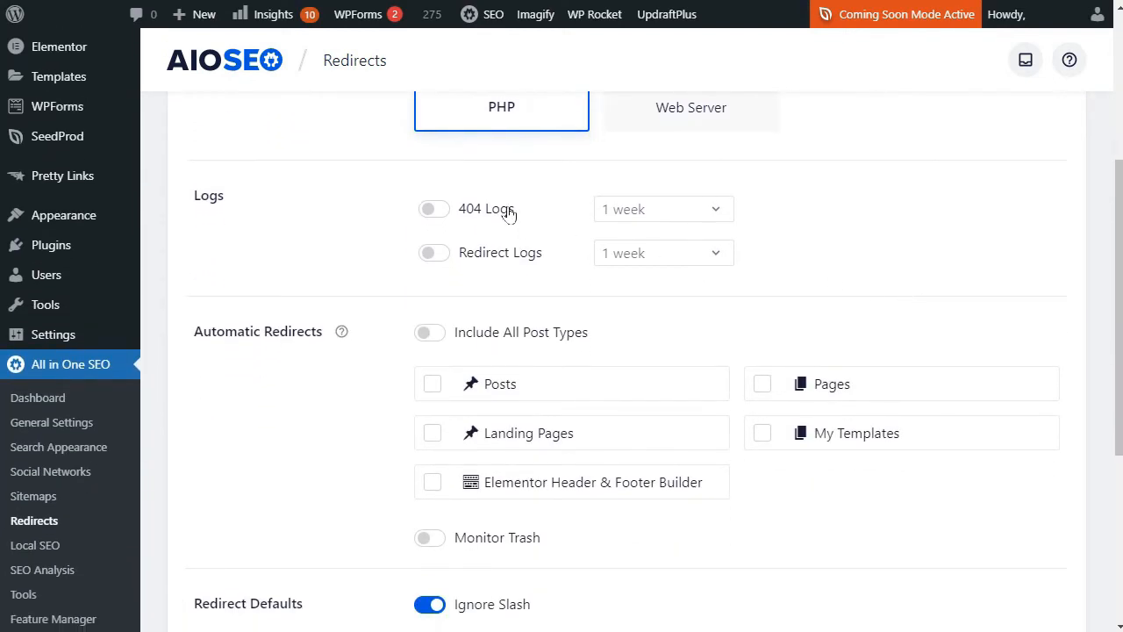
pyautogui.click(433, 209)
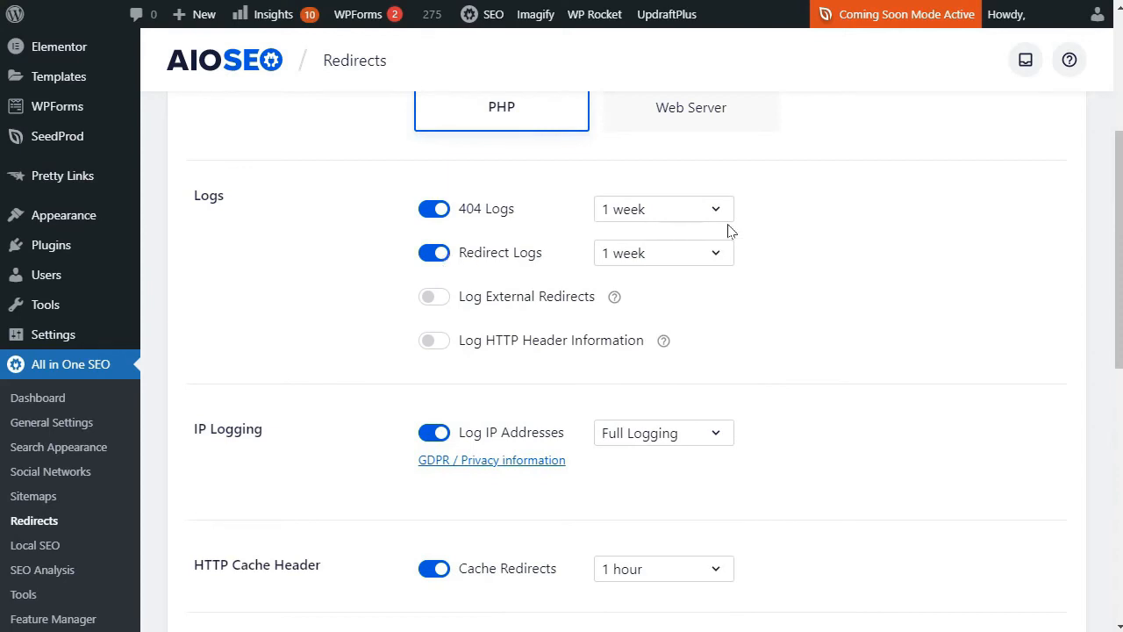
pyautogui.click(663, 209)
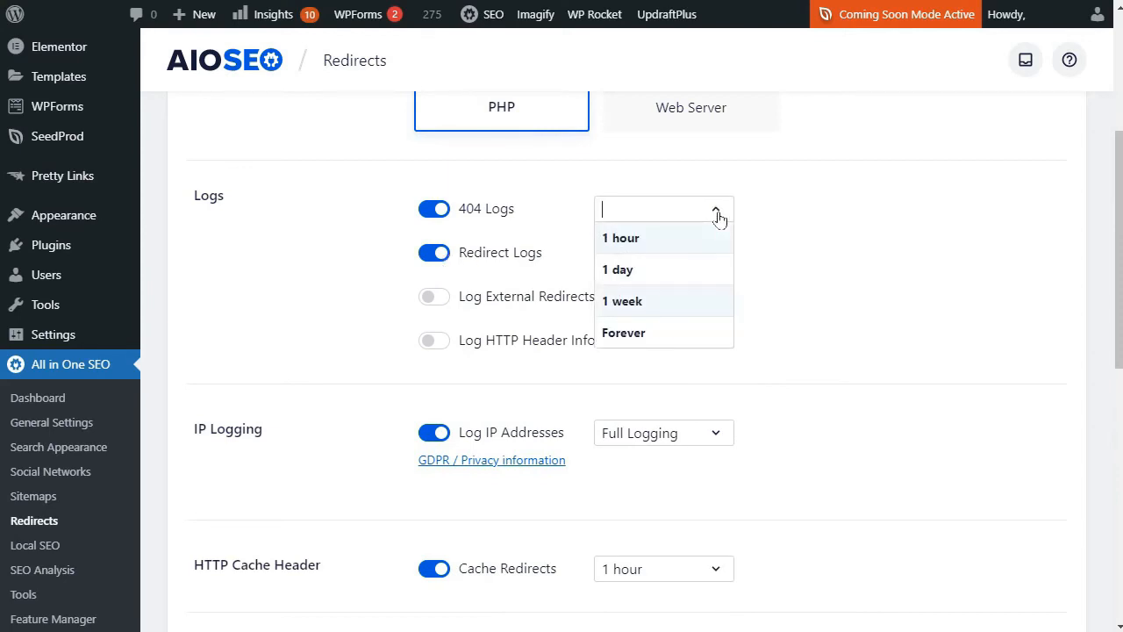
pyautogui.moveTo(622, 301)
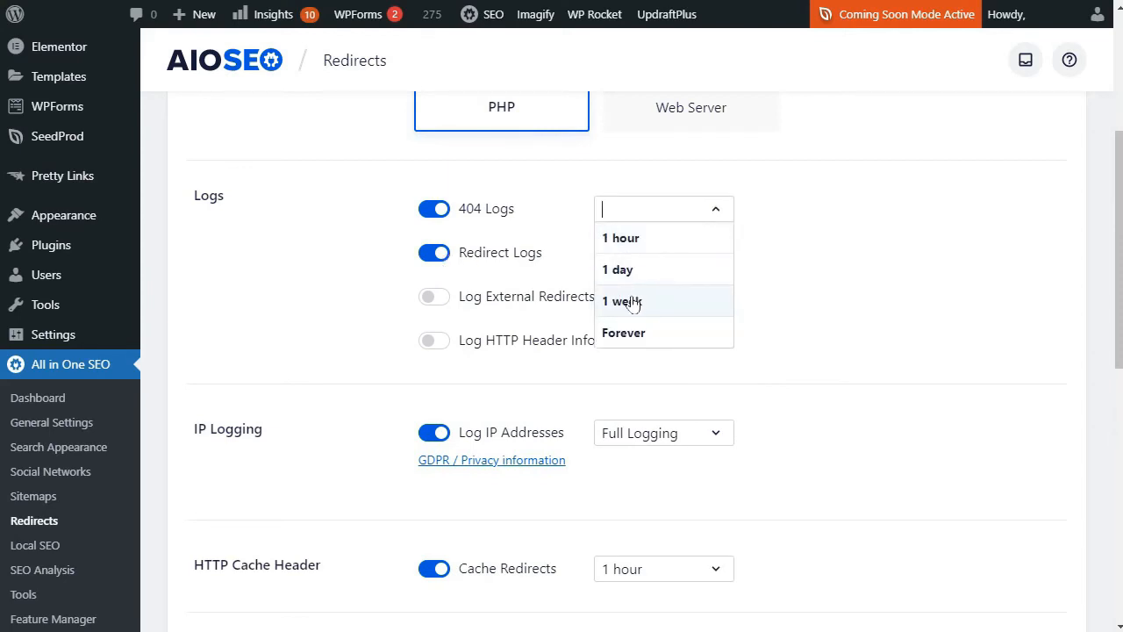
pyautogui.click(621, 301)
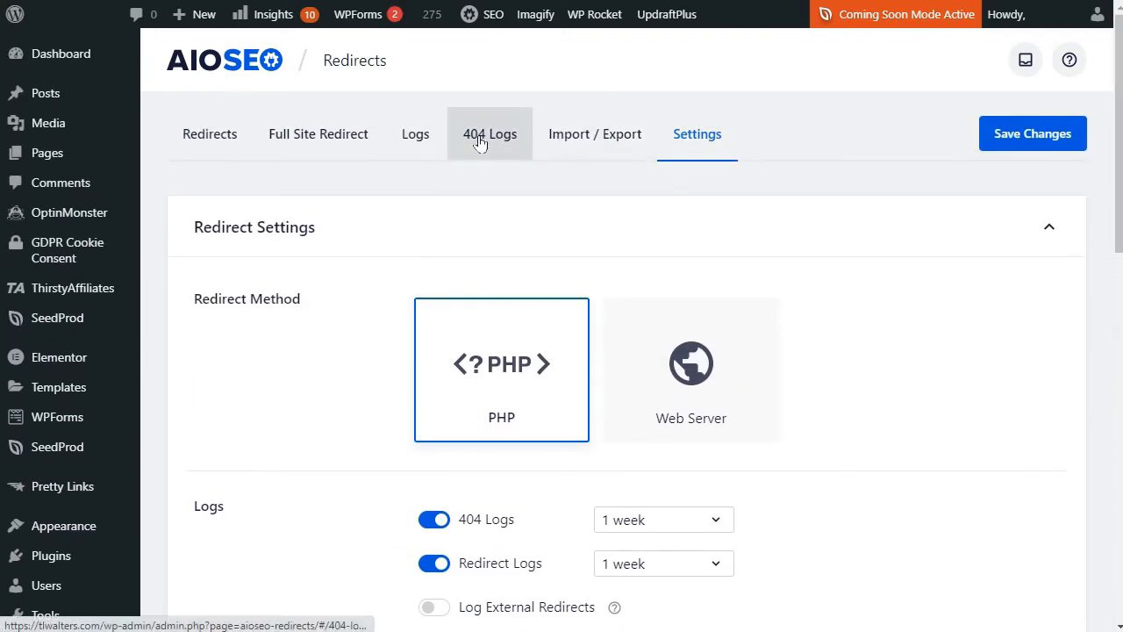
# - Review the 404 Logs and view, then close, the most-hit missing image's details
pyautogui.click(490, 134)
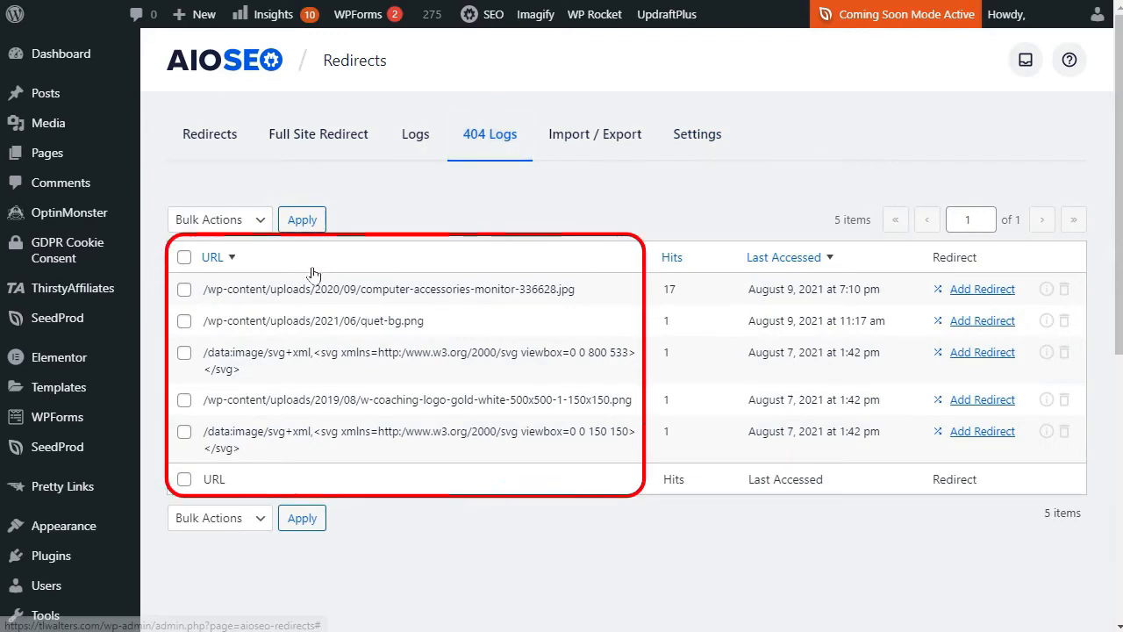
pyautogui.moveTo(496, 305)
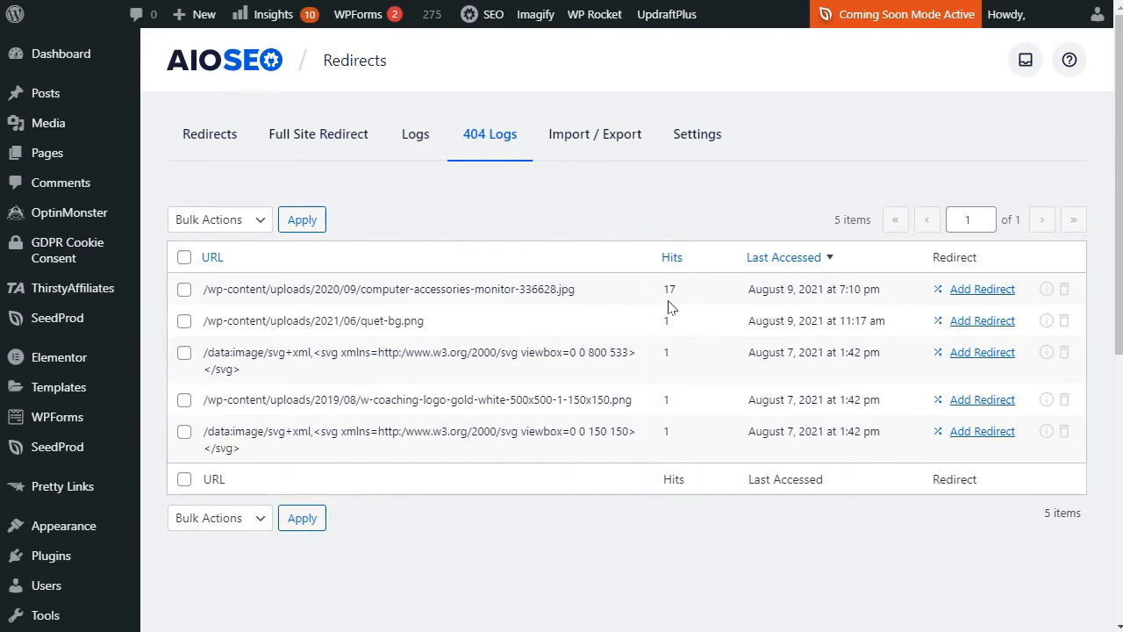
pyautogui.click(783, 257)
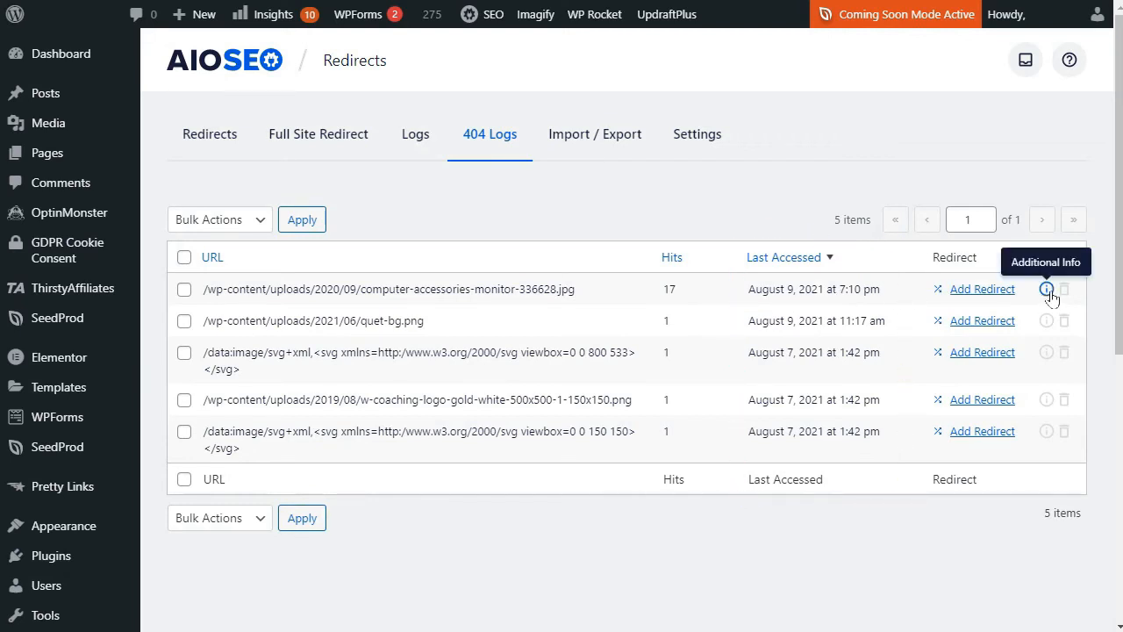
pyautogui.click(1047, 289)
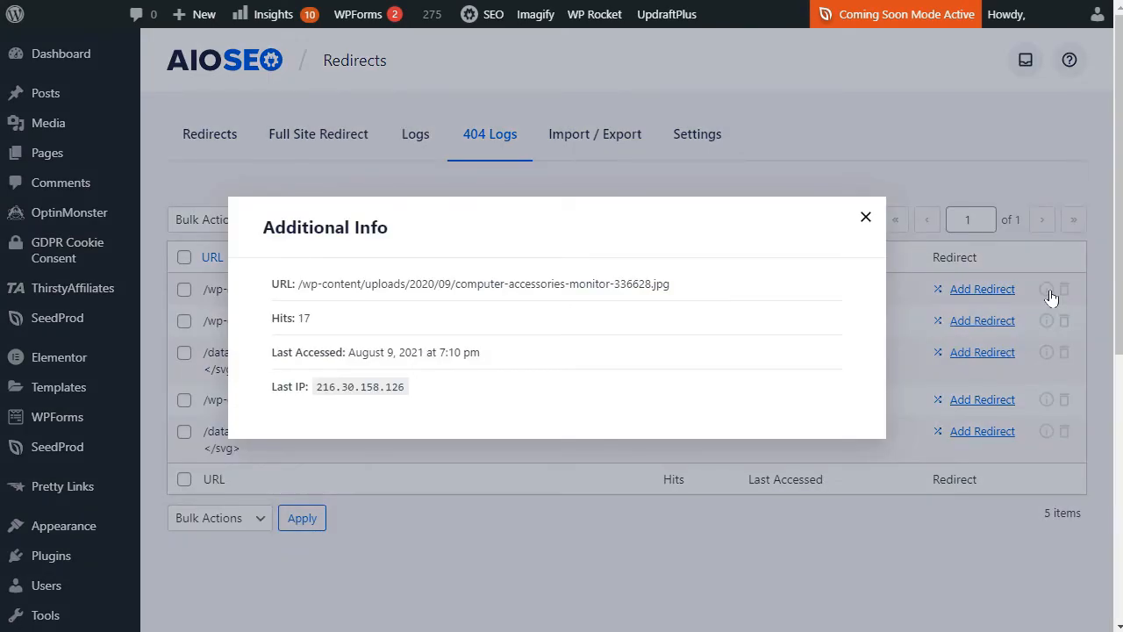
pyautogui.click(865, 216)
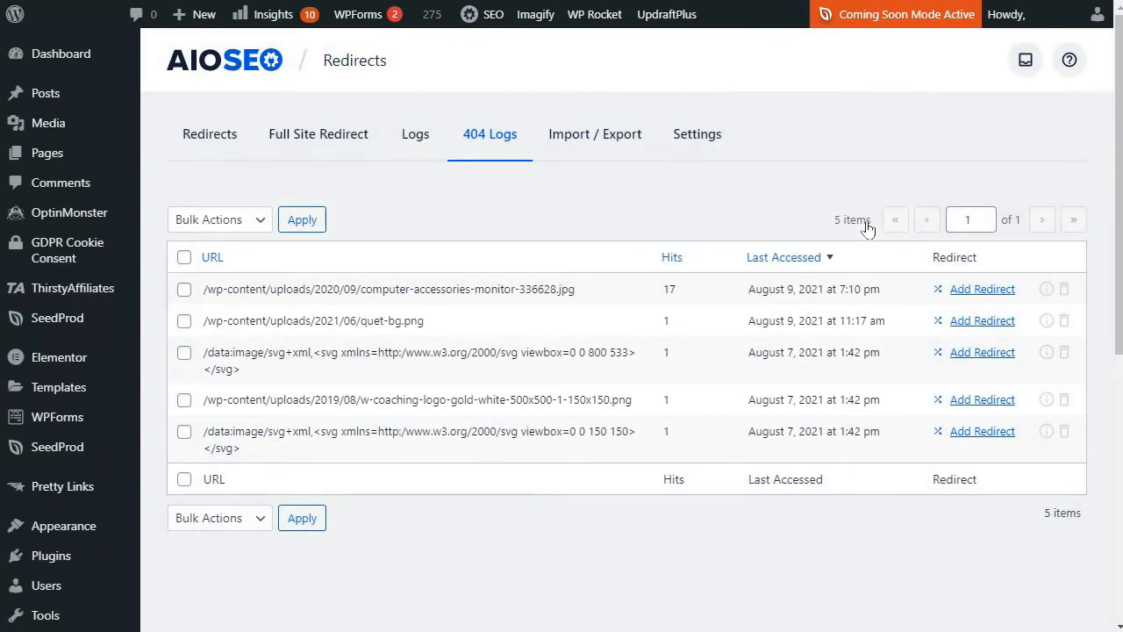
pyautogui.moveTo(1064, 290)
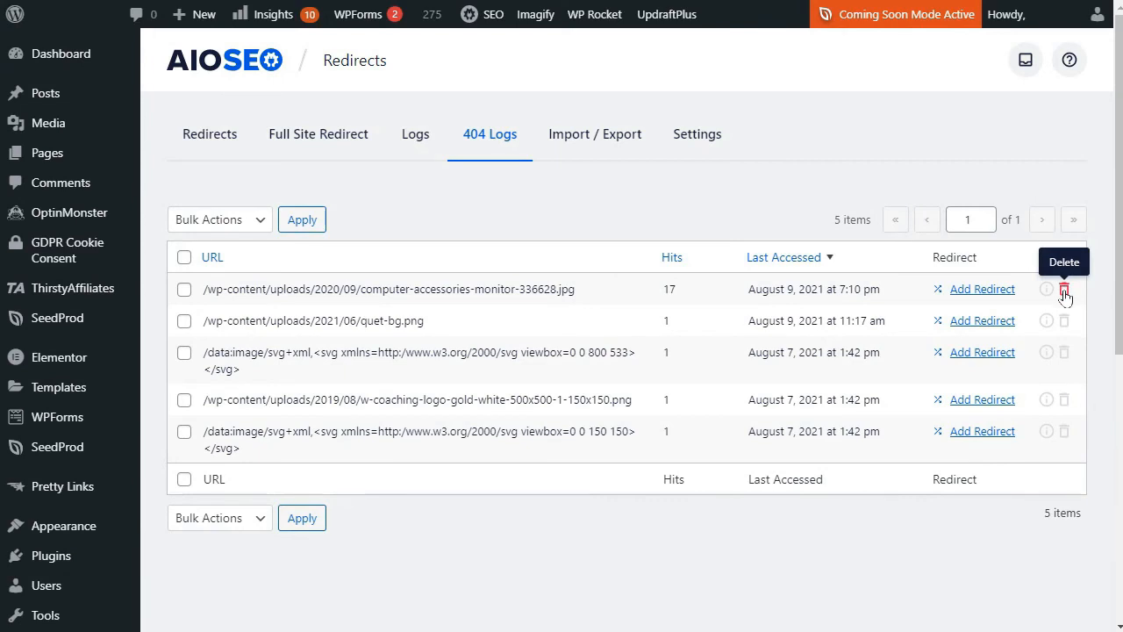
pyautogui.moveTo(1064, 352)
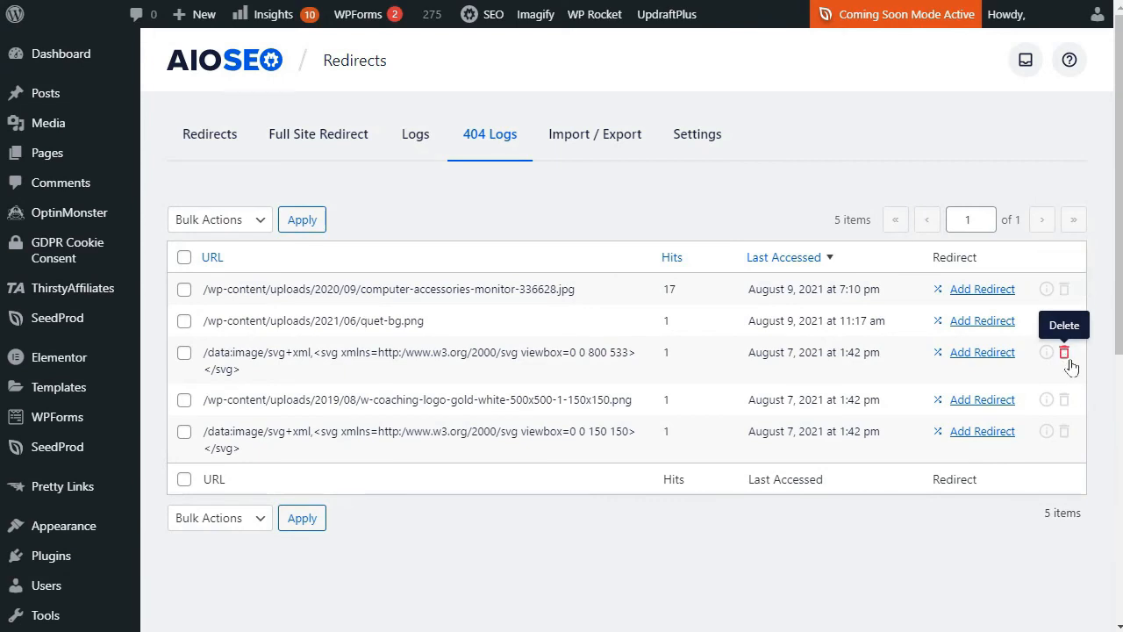
pyautogui.scroll(-3)
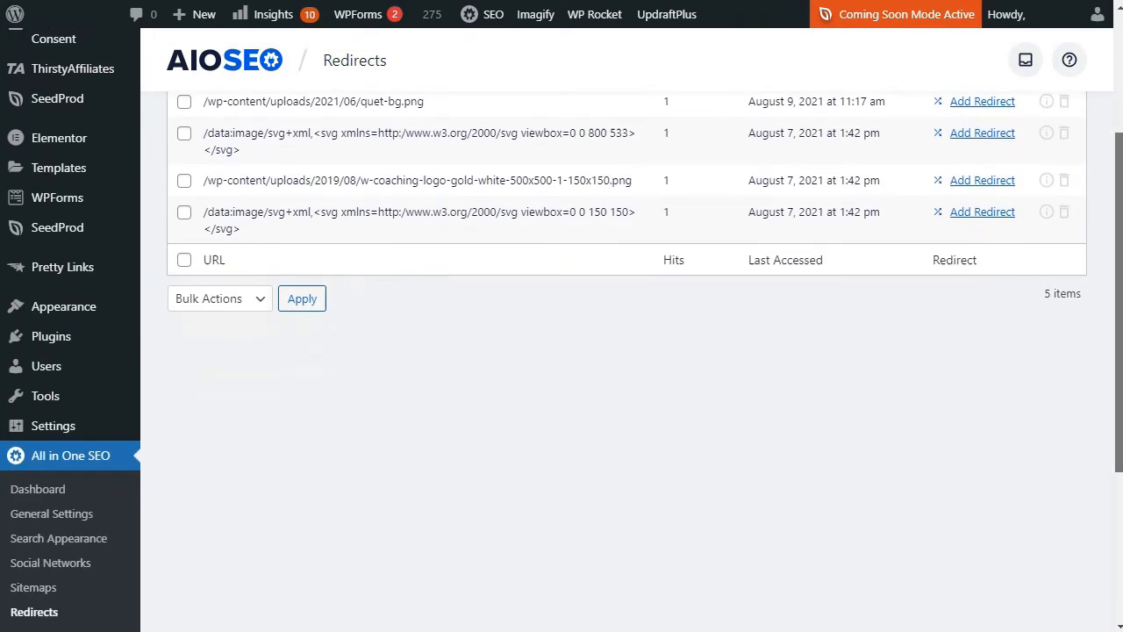
pyautogui.scroll(-3)
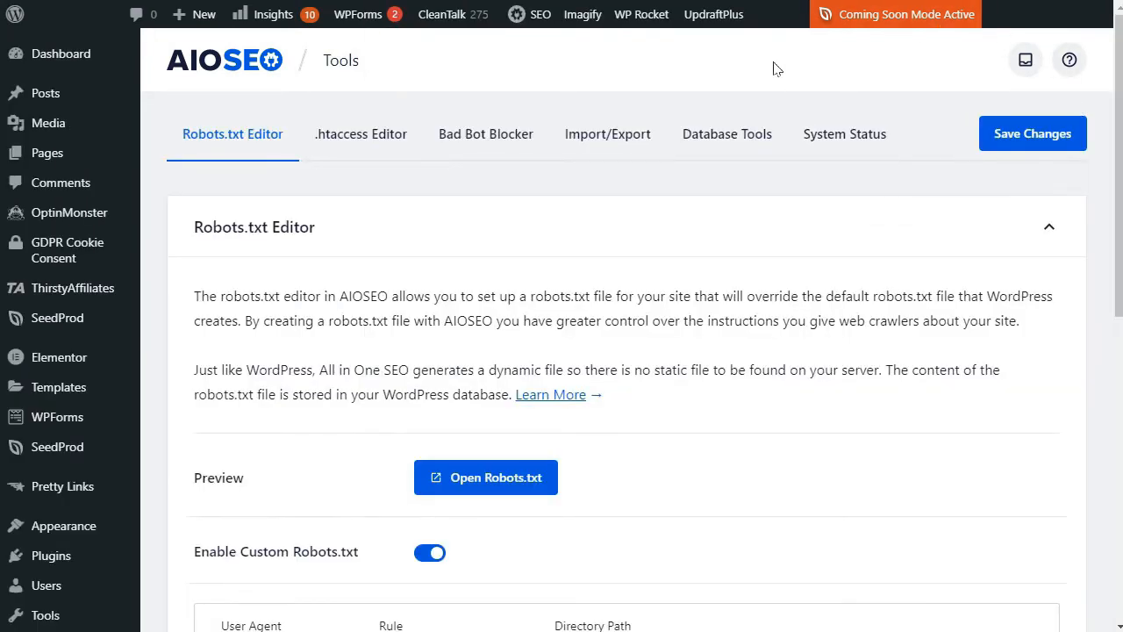
# - Check the Logs card: 404 Logs use 48 KB and Redirect Logs 64 KB
pyautogui.click(726, 133)
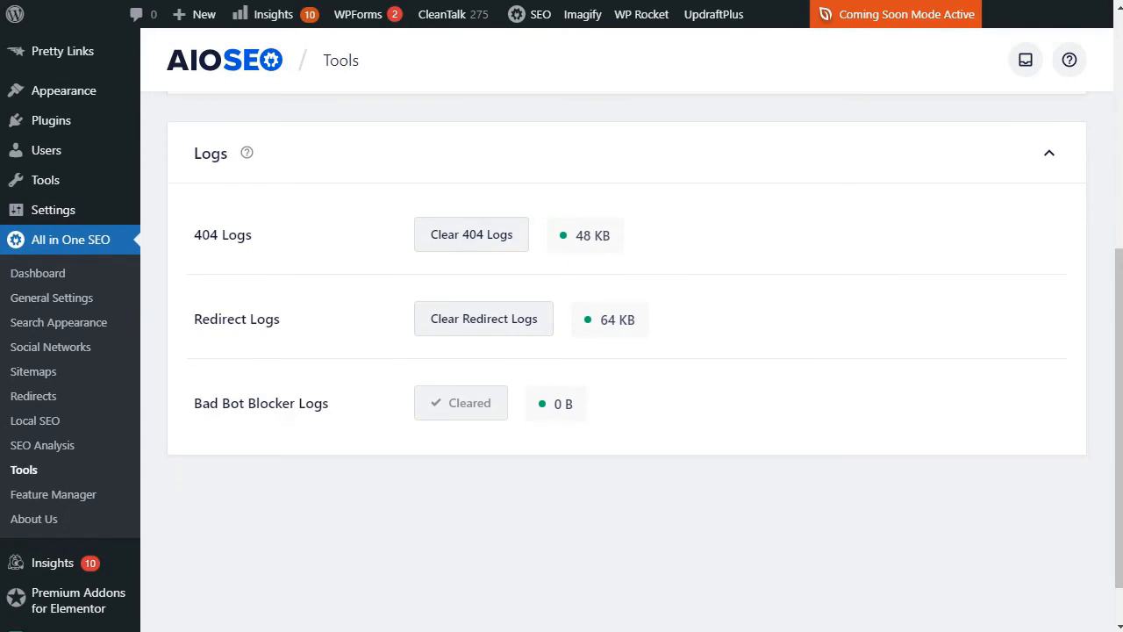
pyautogui.moveTo(471, 235)
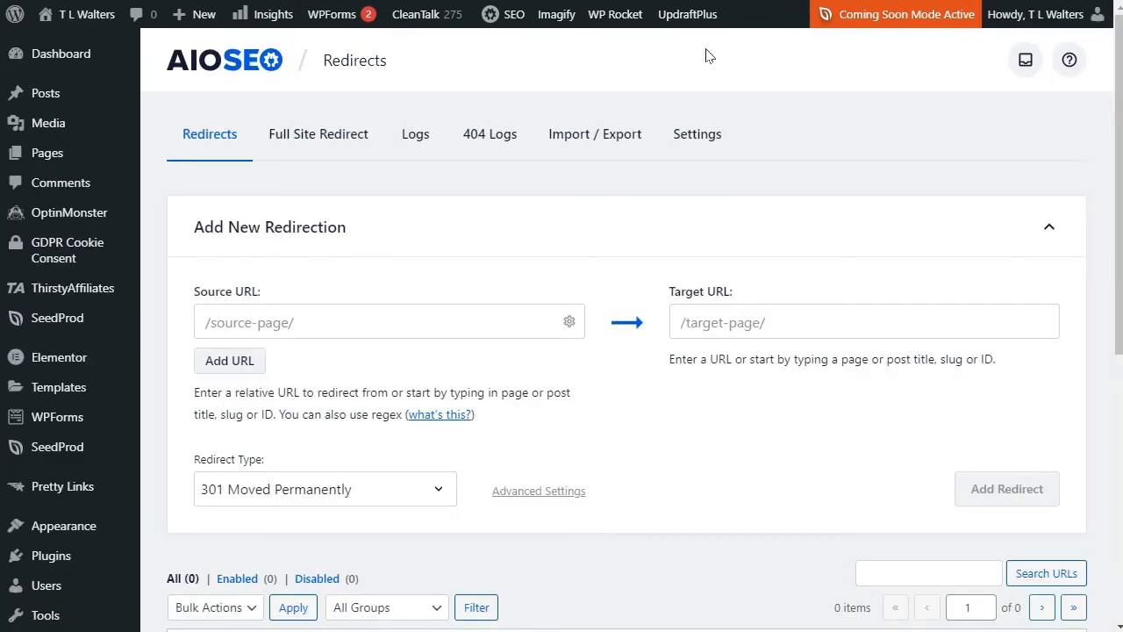
# - From 404 Logs, redirect the top missing image to /about-page with 301 Moved Permanently
pyautogui.click(489, 133)
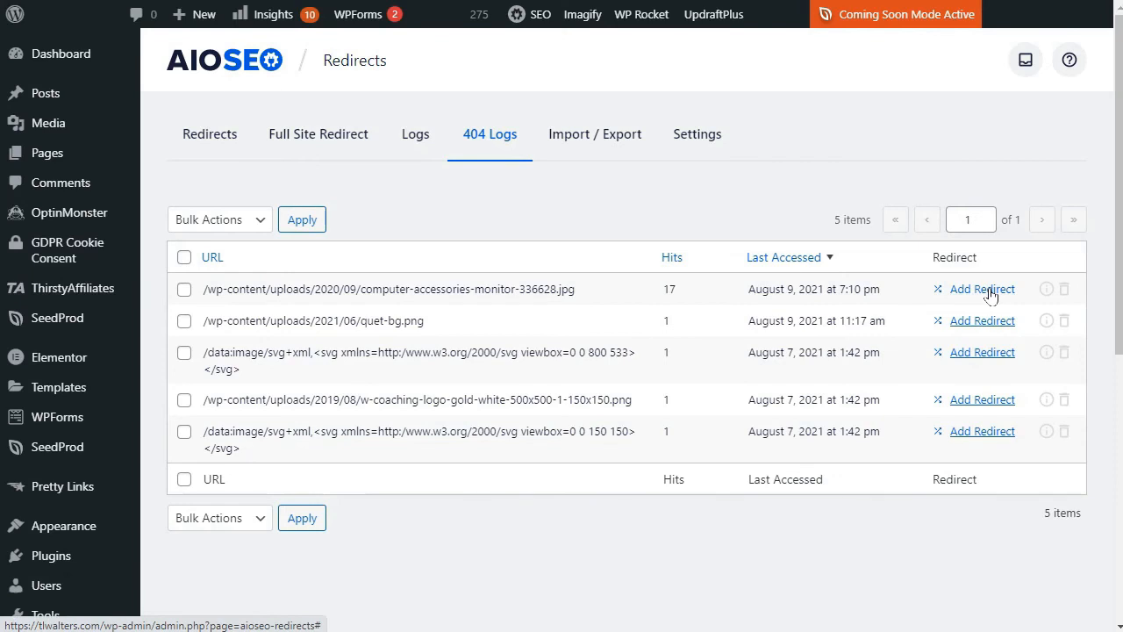
pyautogui.click(981, 288)
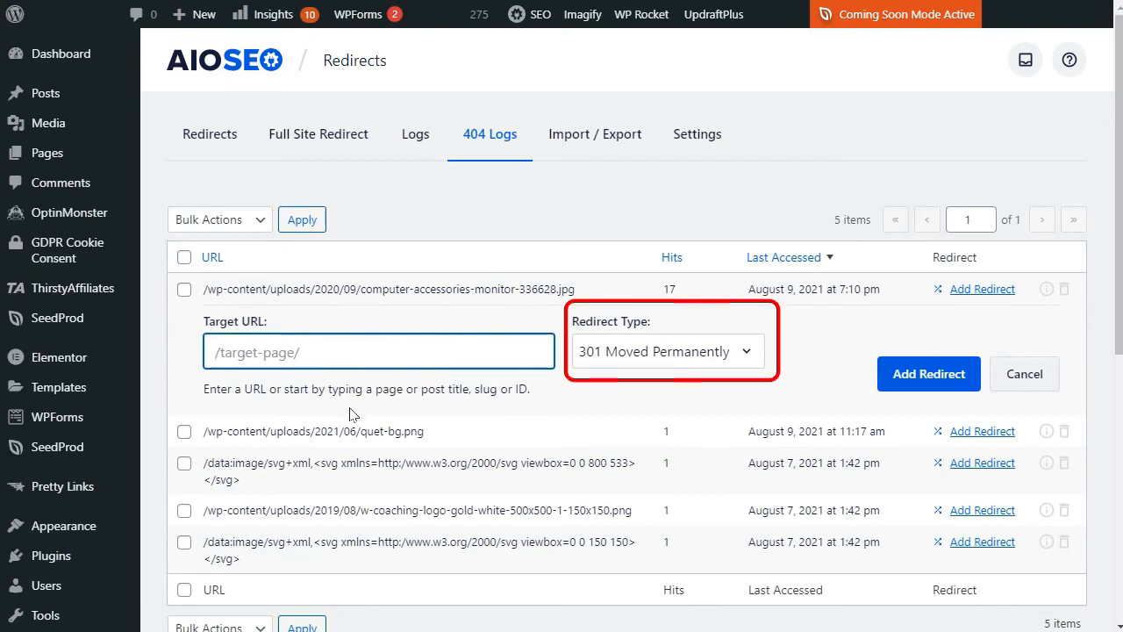
pyautogui.write('/about-page/')
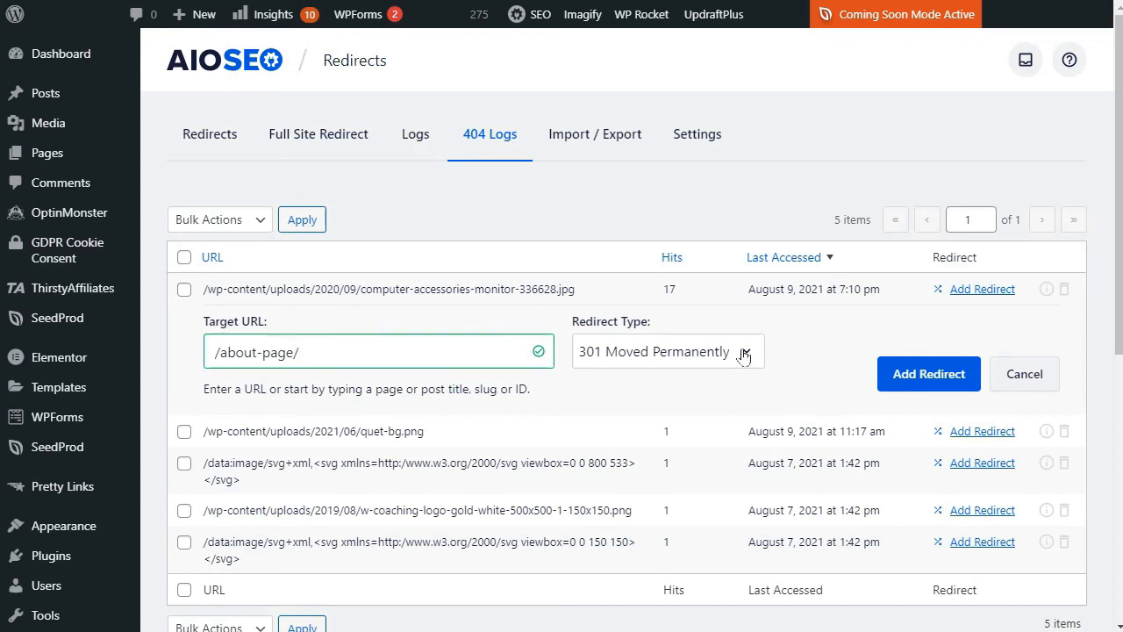
pyautogui.click(667, 351)
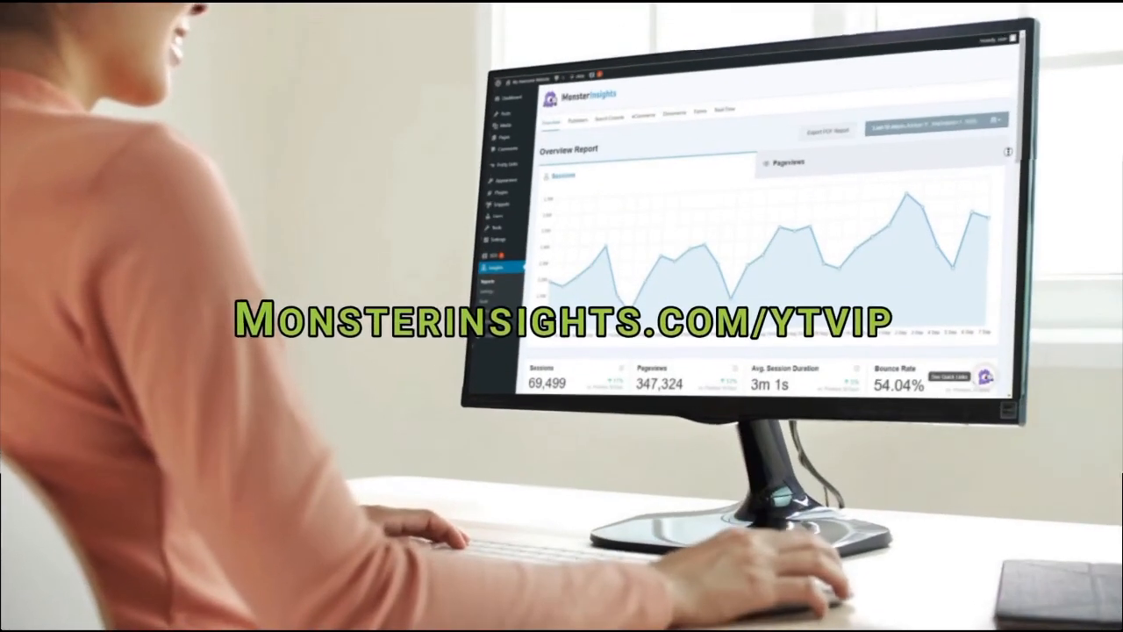
pyautogui.scroll(-3)
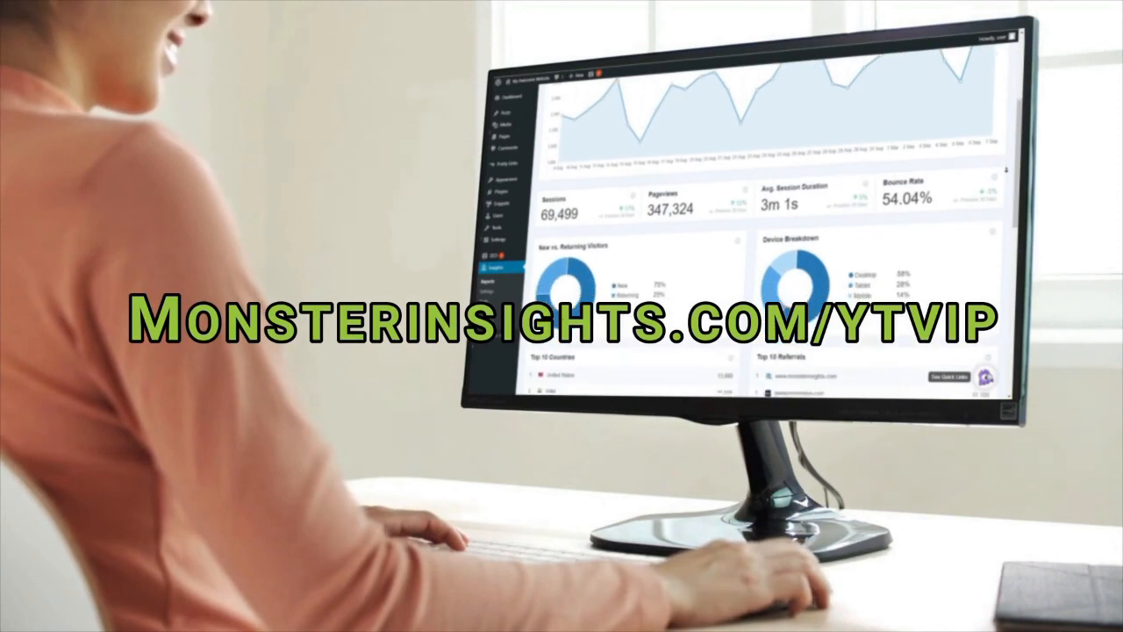
pyautogui.scroll(-3)
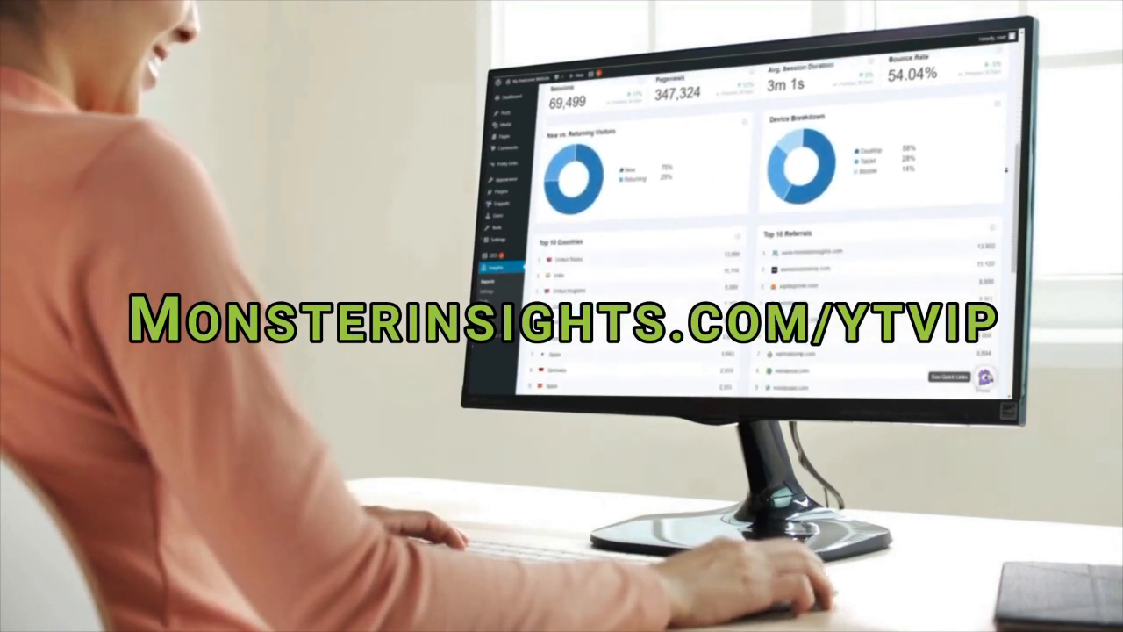